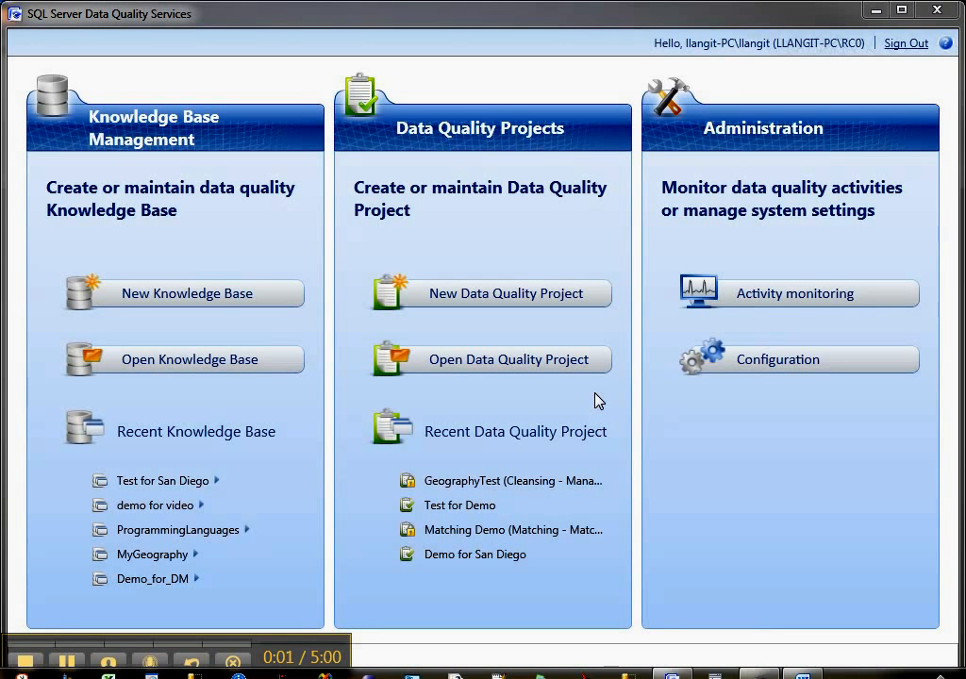
mouse_move(604, 400)
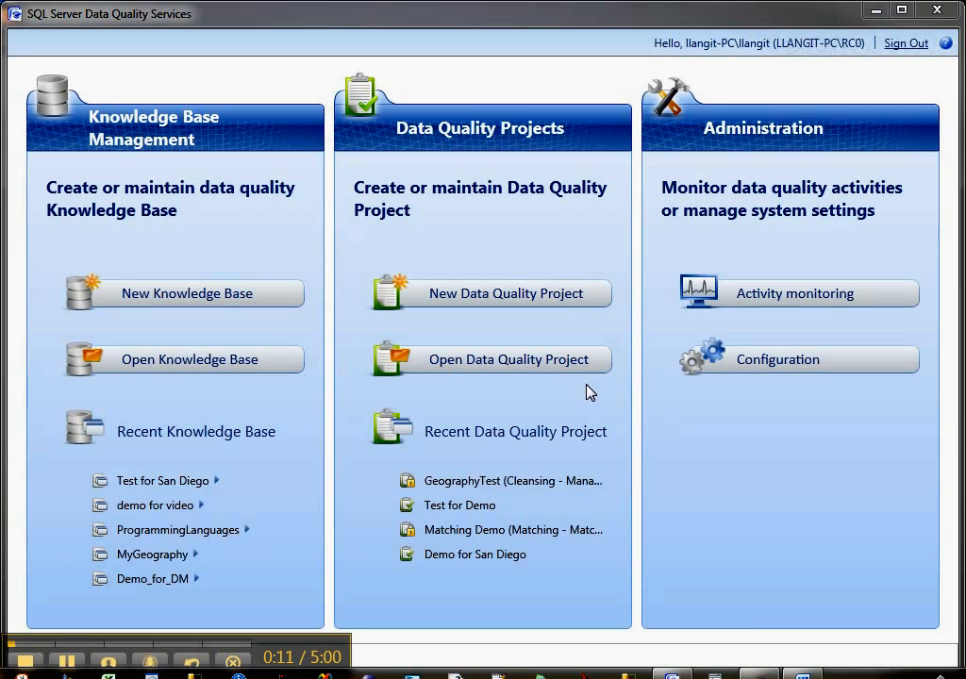
mouse_move(764, 377)
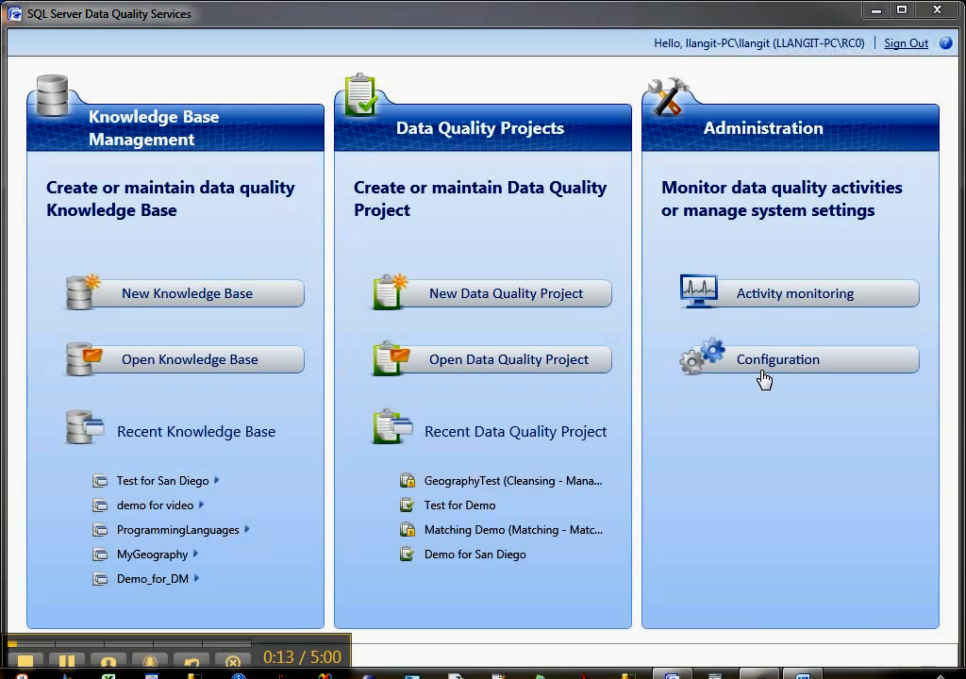
Validate the DataMarket account ID from the Configuration Reference Data settings and dismiss the success message.
left_click(777, 358)
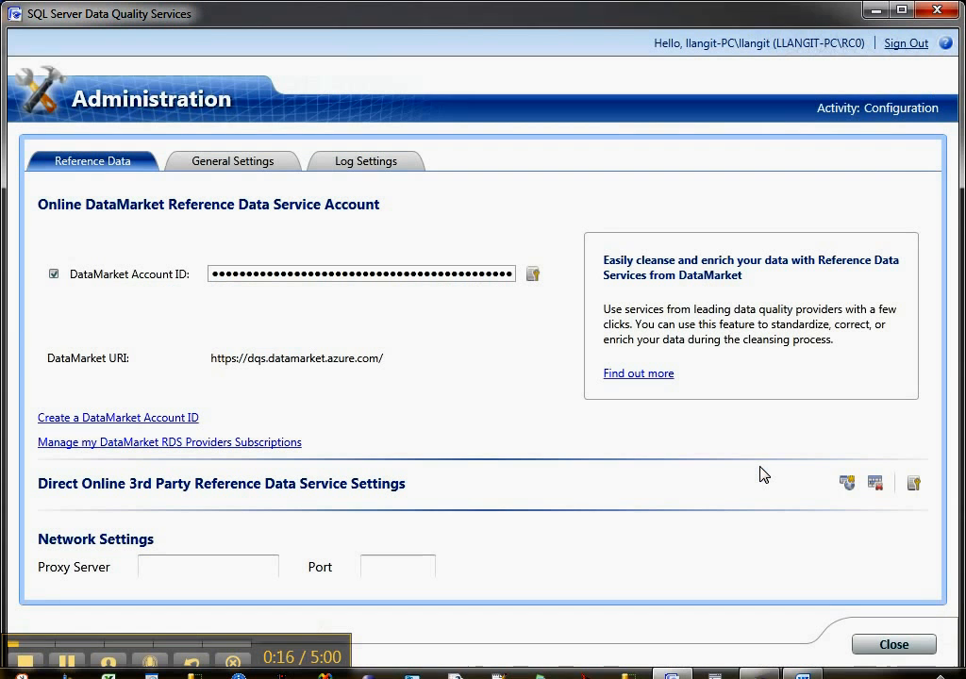
mouse_move(570, 432)
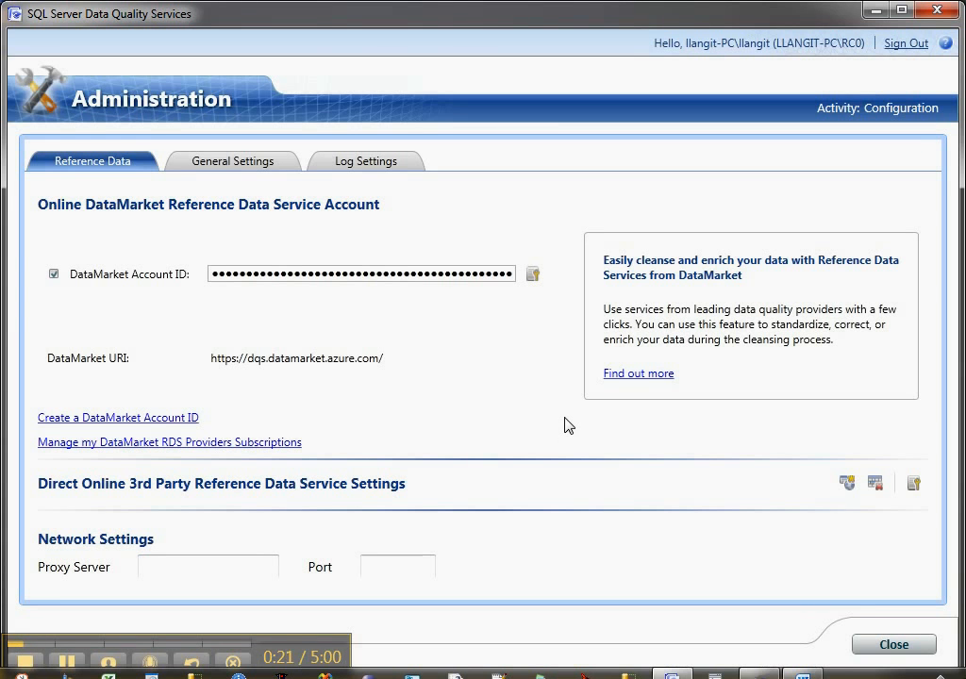
mouse_move(556, 408)
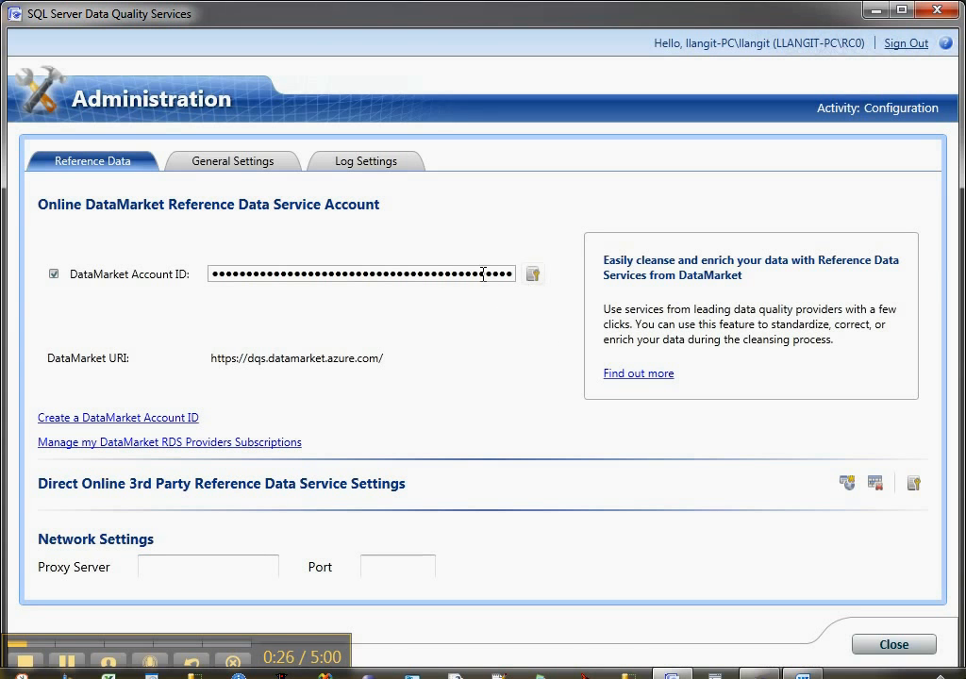
mouse_move(532, 275)
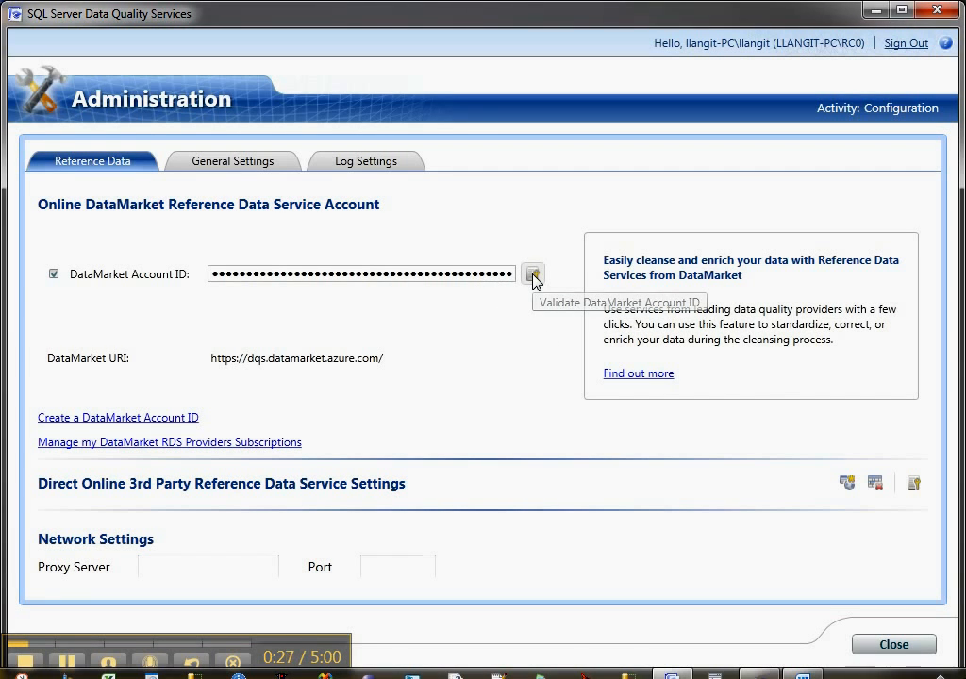
left_click(532, 274)
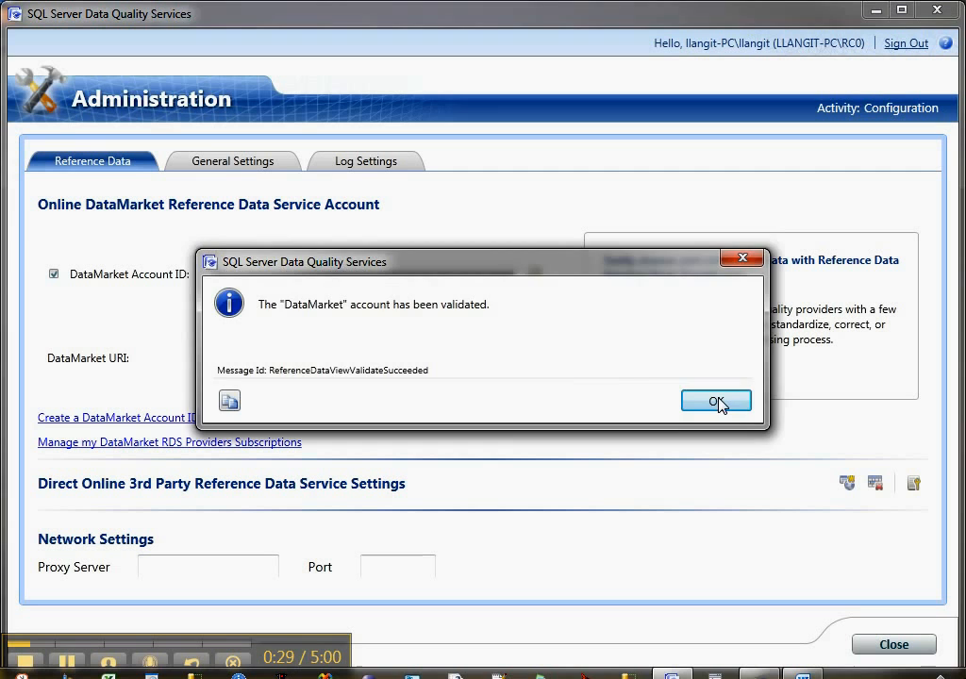
left_click(717, 400)
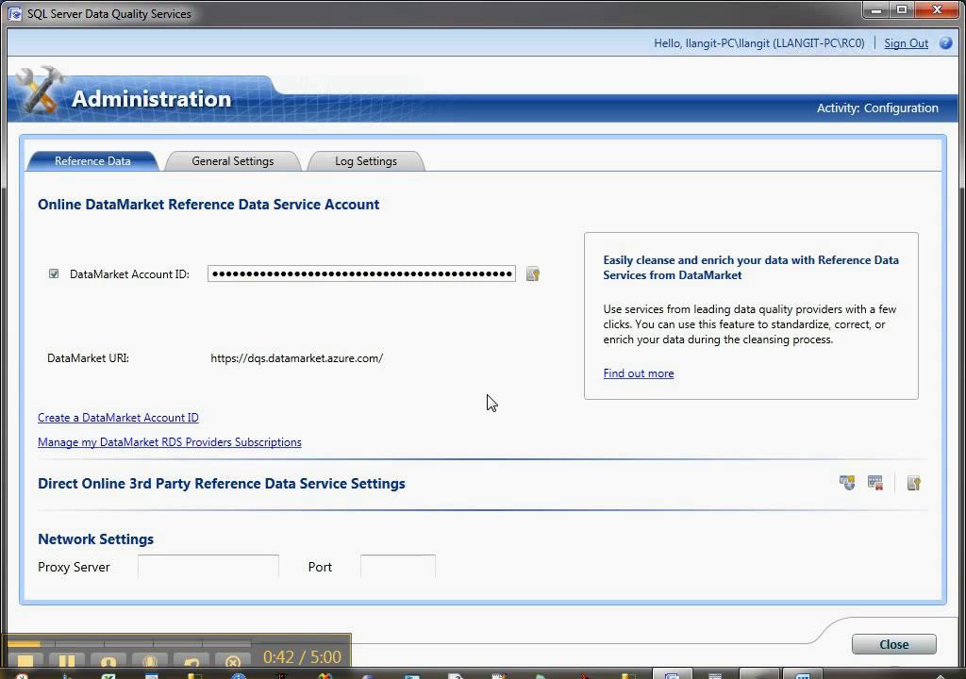
mouse_move(758, 487)
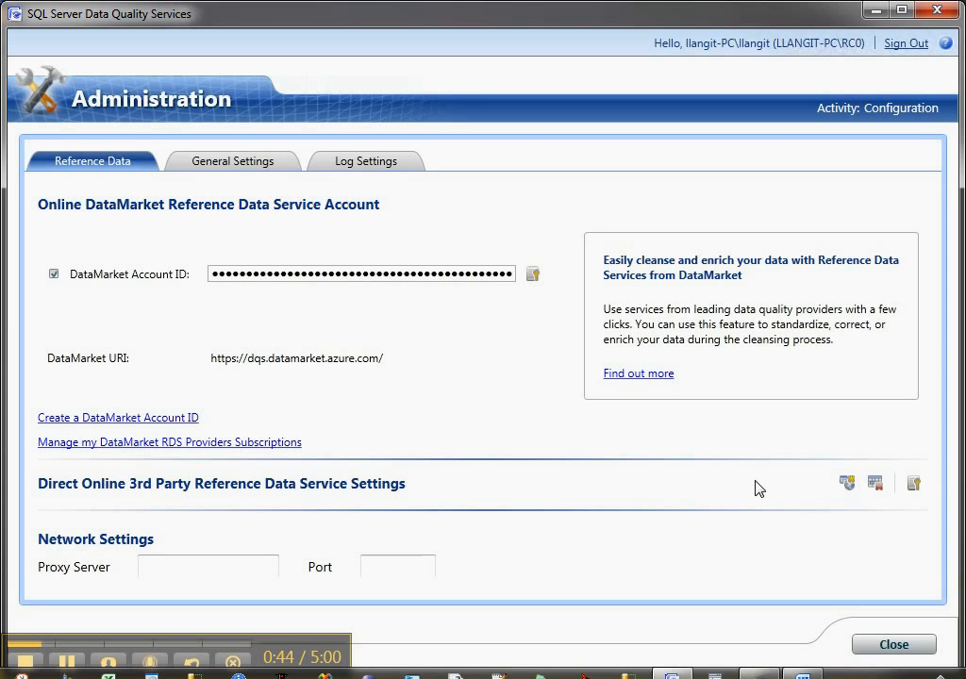
mouse_move(845, 483)
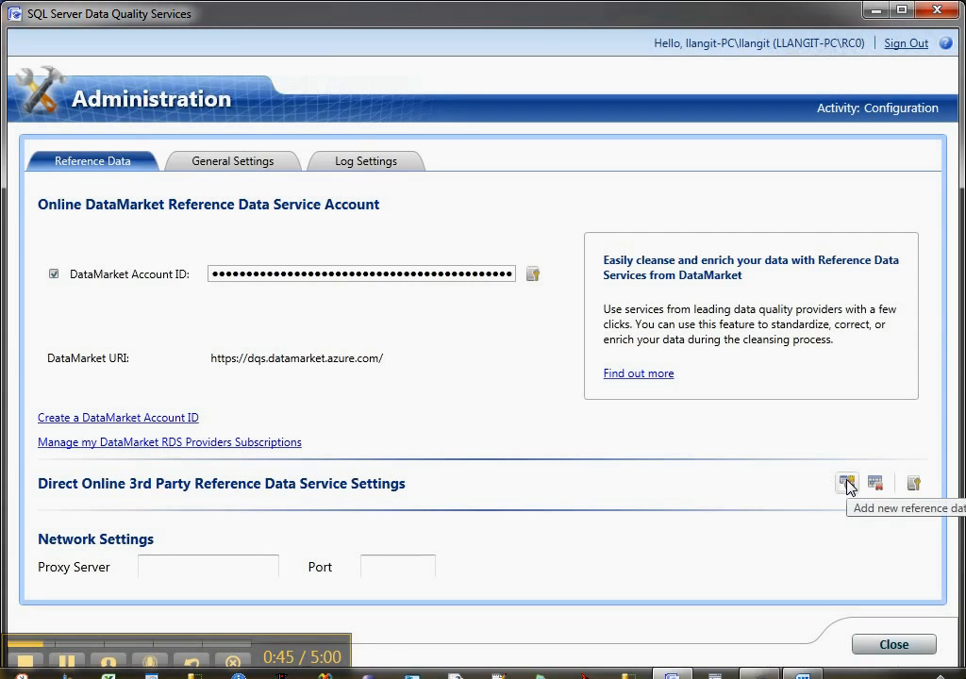
left_click(845, 483)
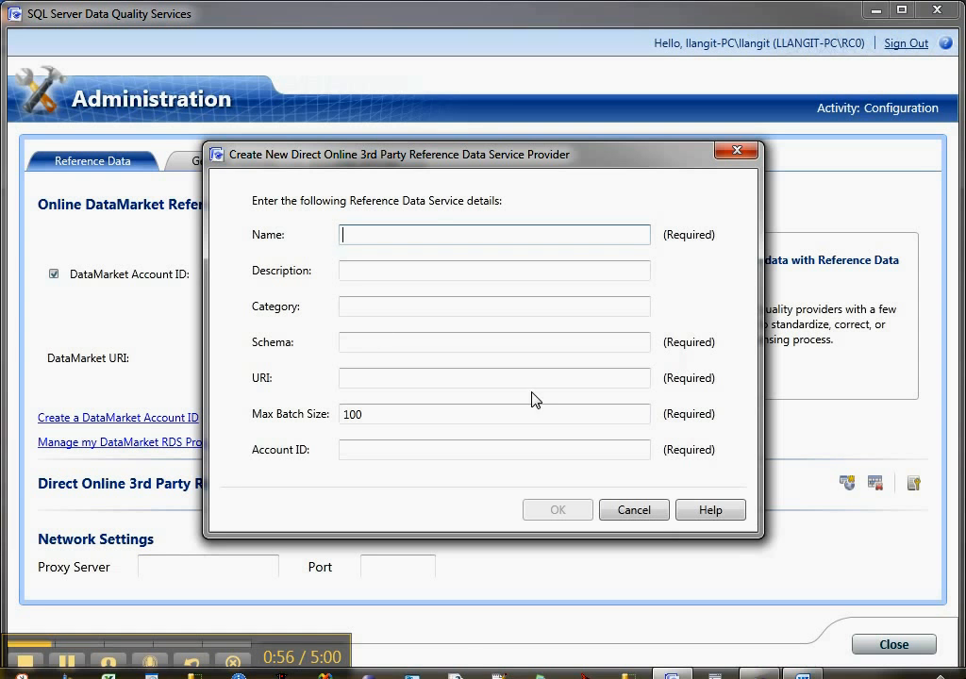
mouse_move(287, 311)
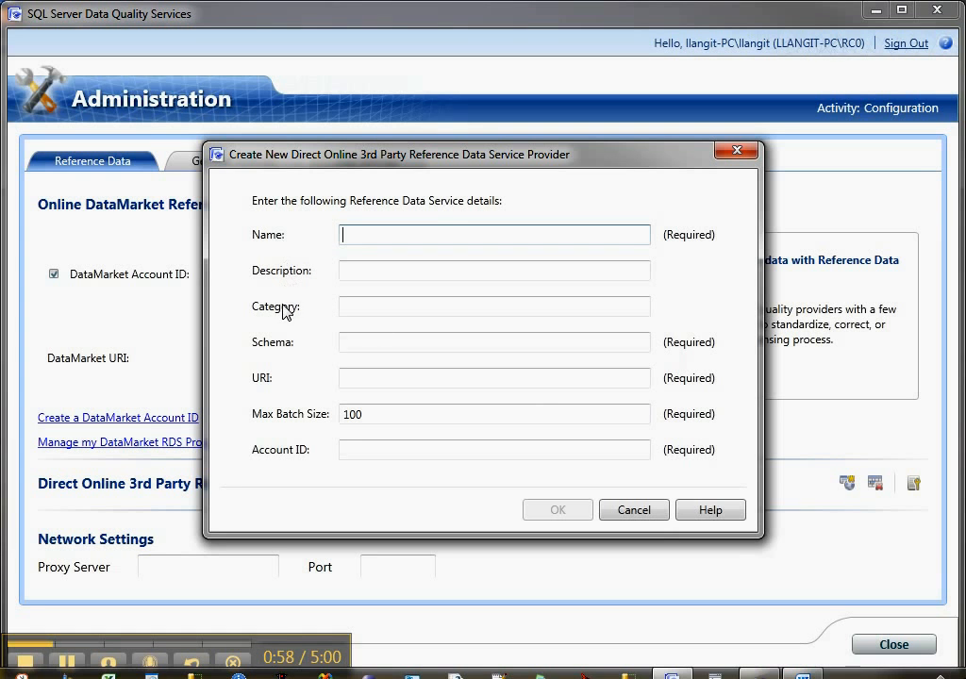
mouse_move(330, 442)
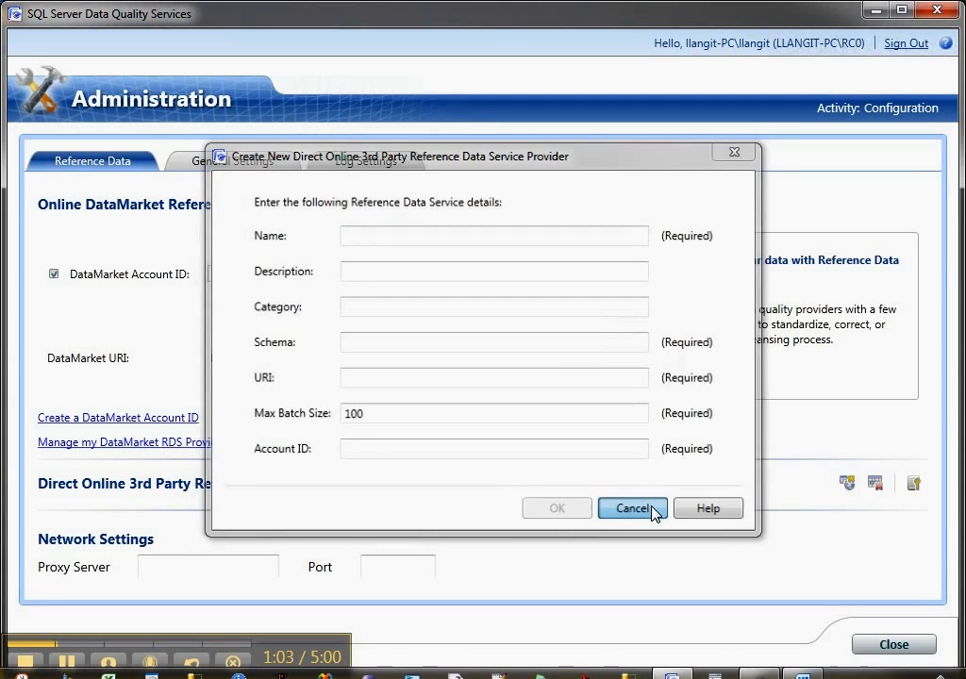
left_click(632, 507)
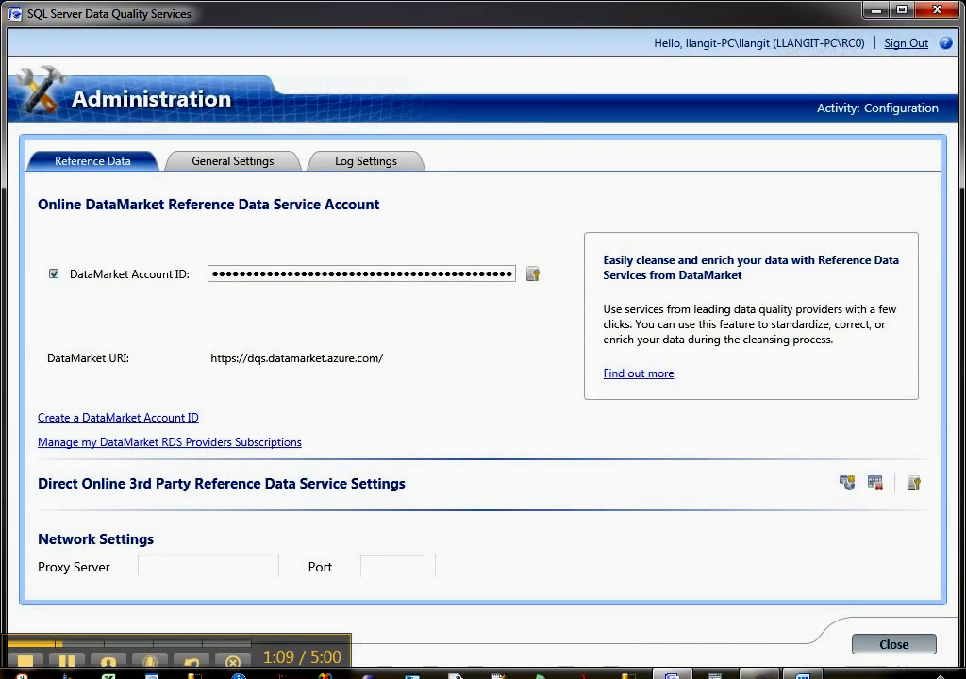
left_click(892, 645)
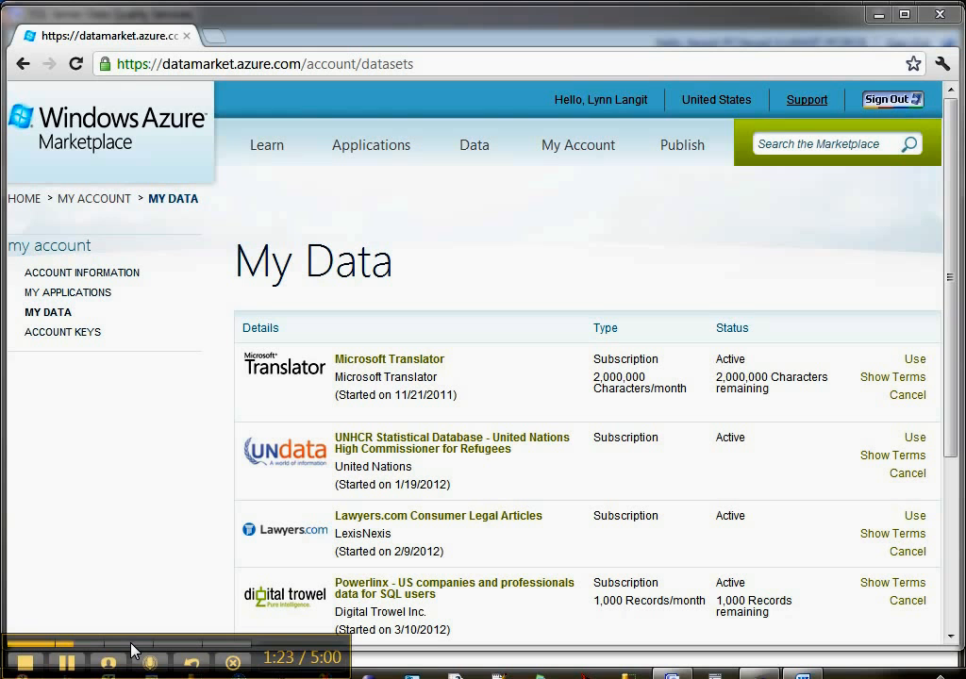
mouse_move(147, 509)
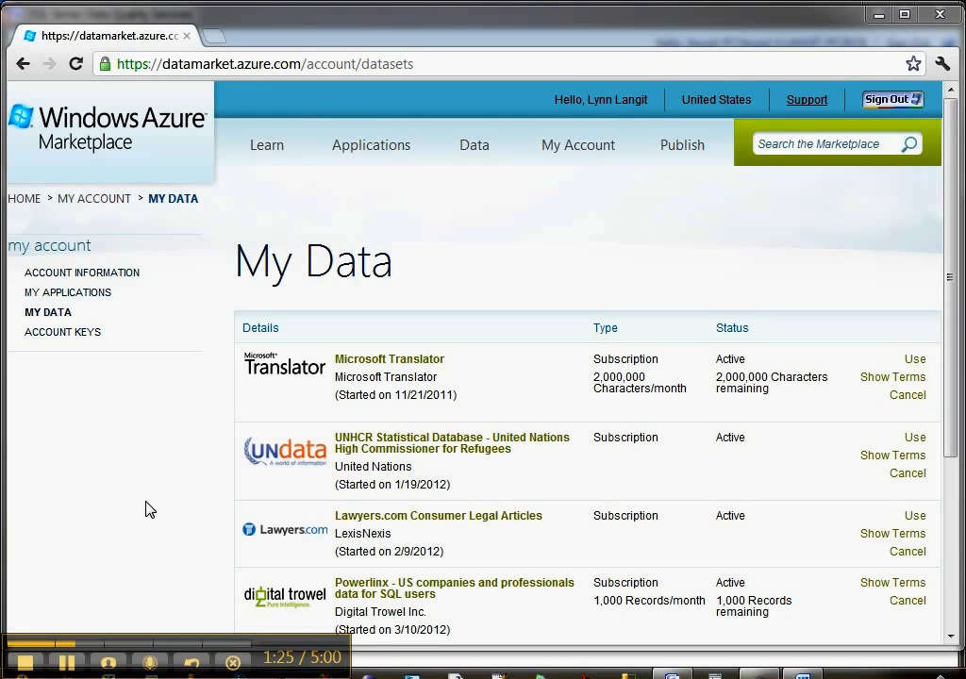
mouse_move(339, 432)
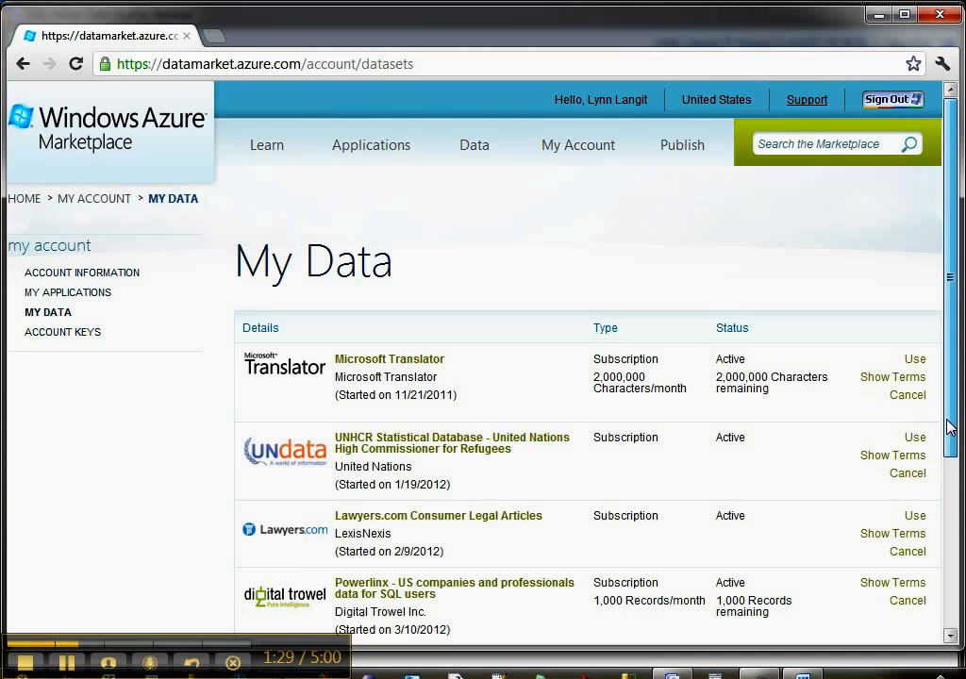
Open the Powerlinx - US companies and professionals data for SQL users link from My Data.
scroll("down", 3)
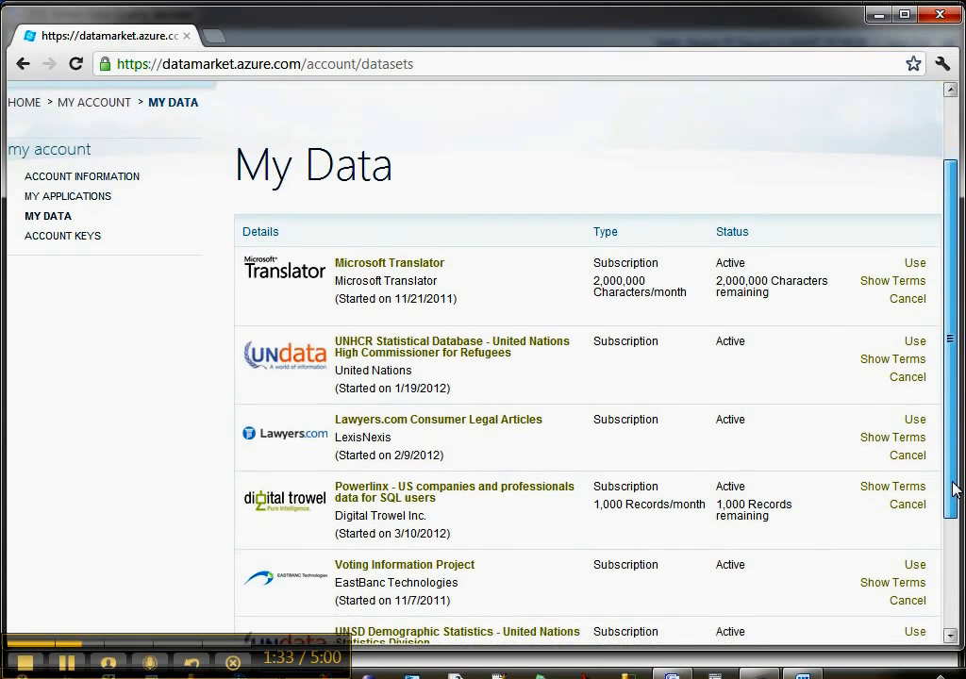
scroll("down", 3)
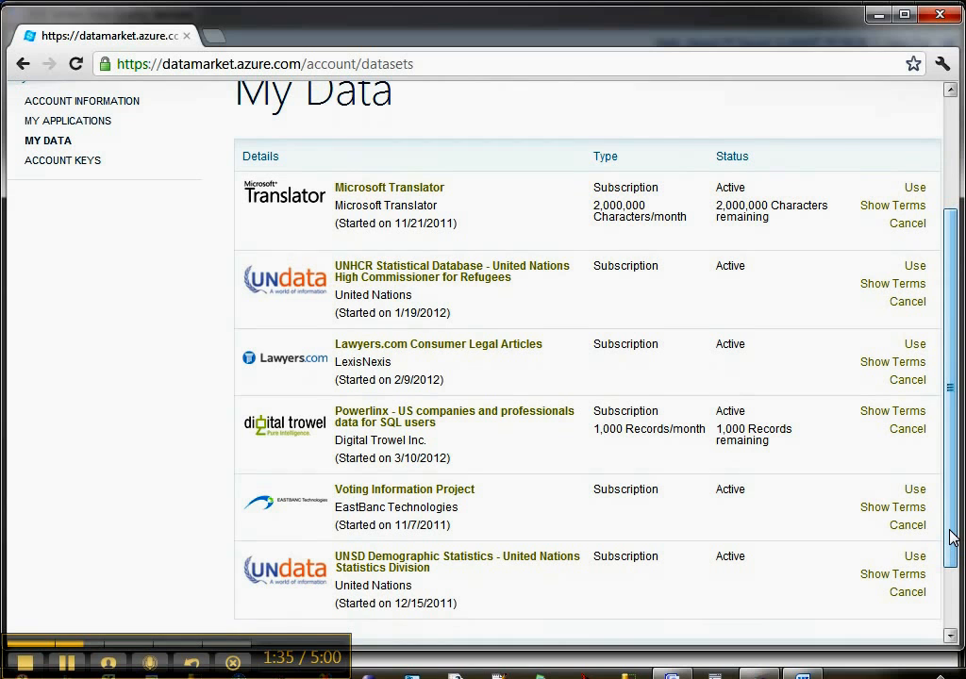
mouse_move(377, 426)
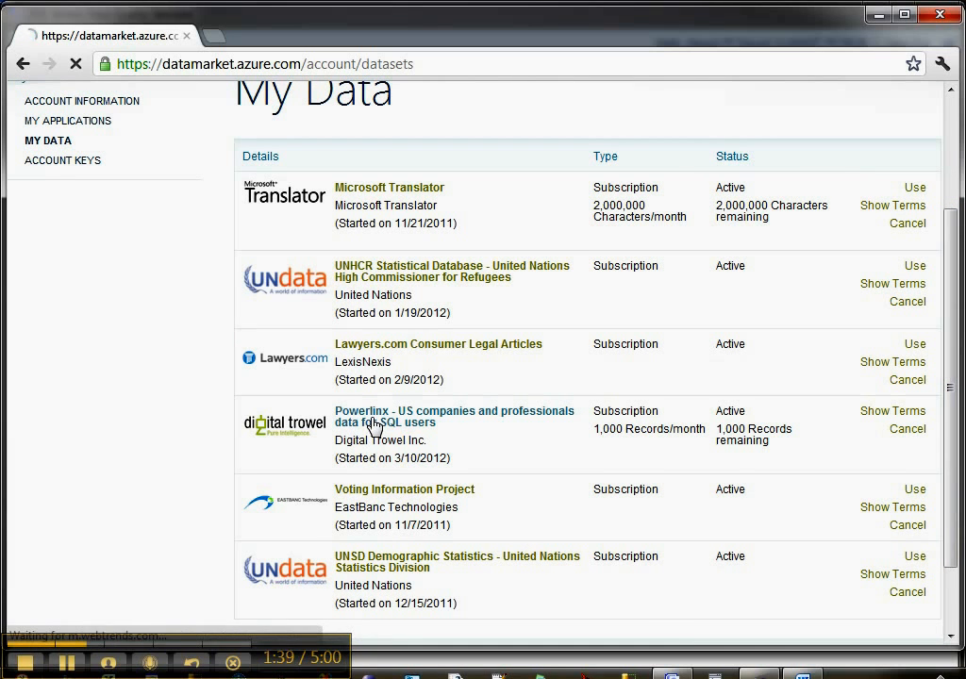
left_click(453, 417)
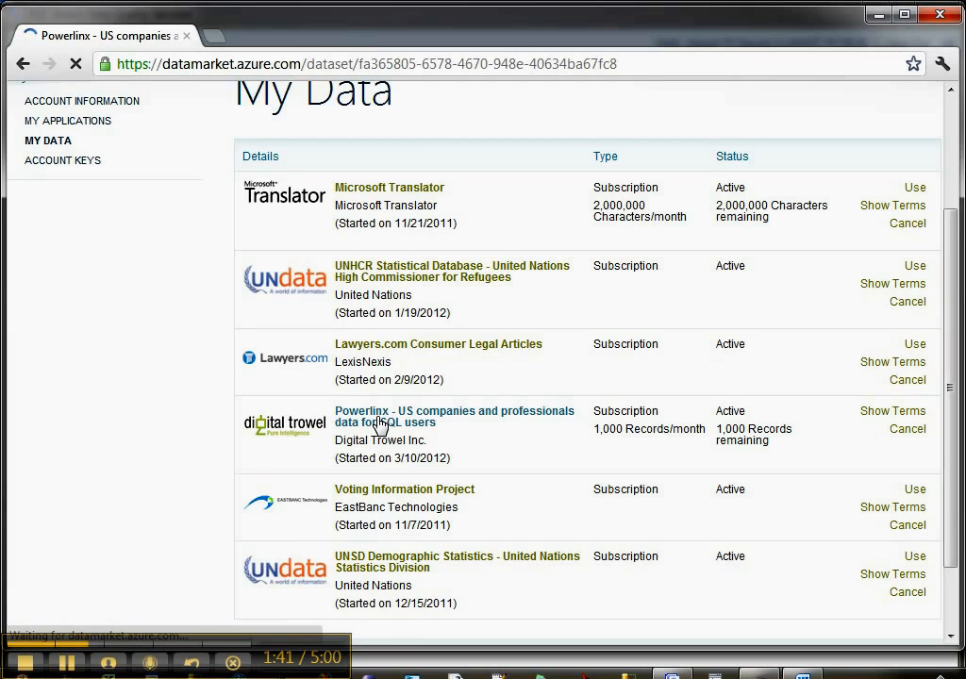
Review the Powerlinx dataset page showing the active 1,000-records-per-month free subscription.
left_click(453, 417)
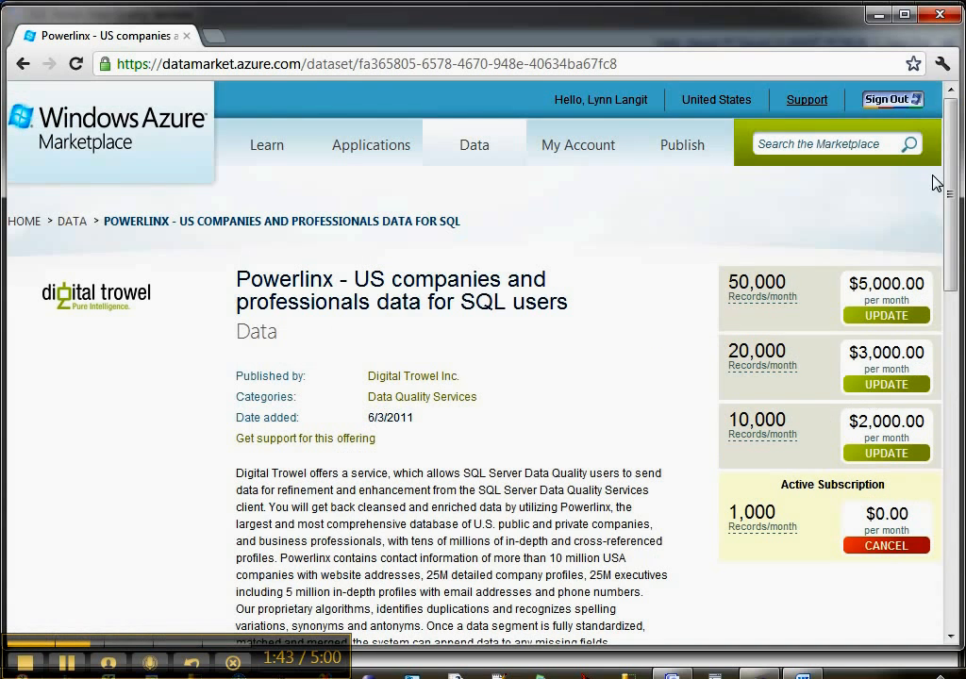
scroll("down", 3)
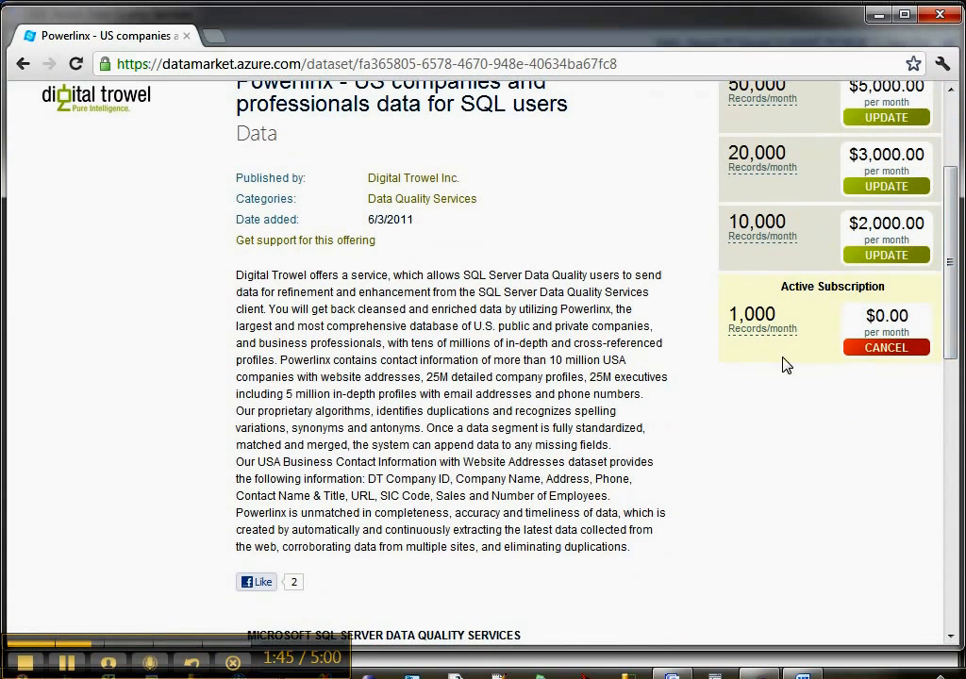
mouse_move(761, 393)
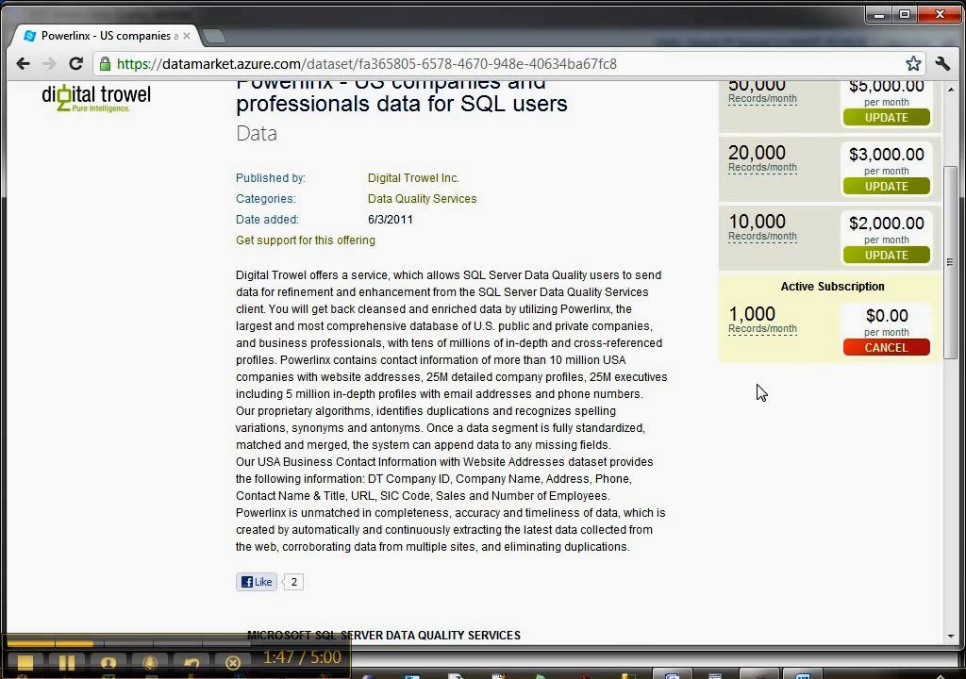
scroll("down", 3)
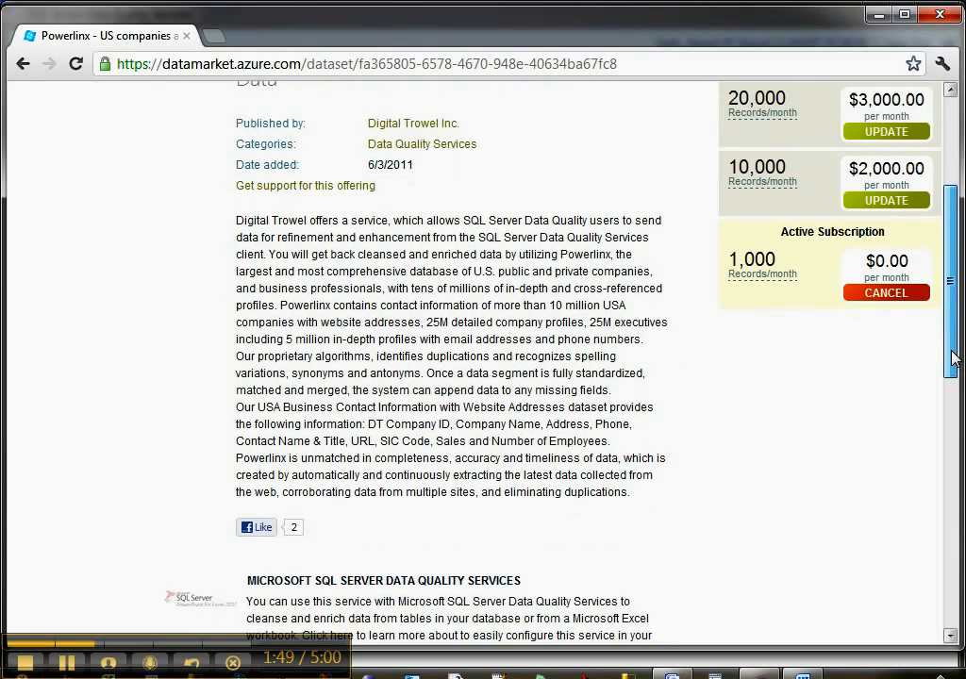
scroll("down", 3)
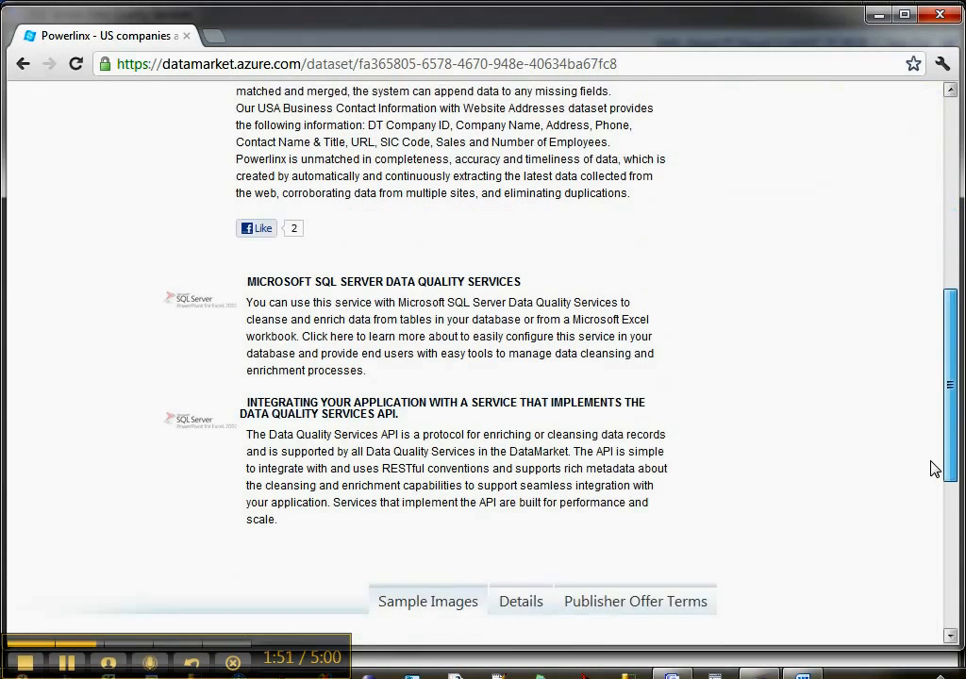
scroll("down", 3)
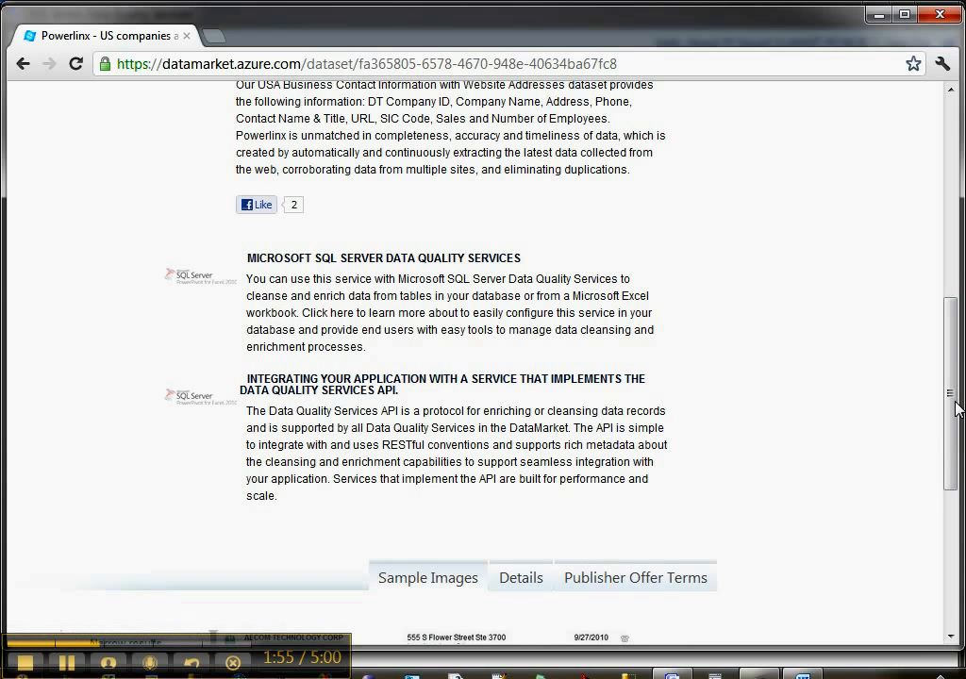
scroll("up", 3)
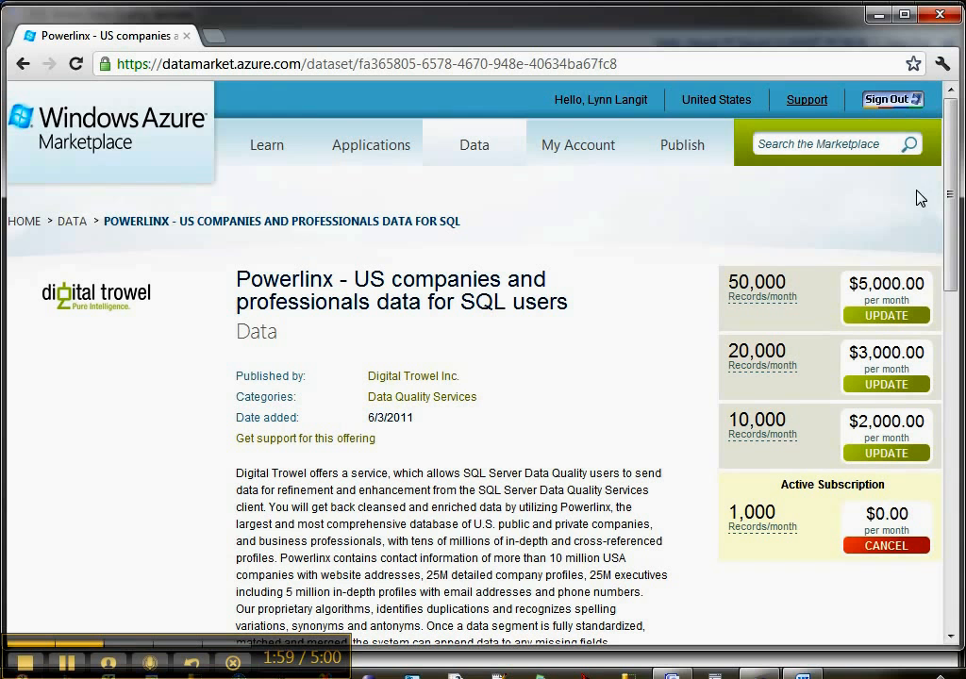
mouse_move(701, 224)
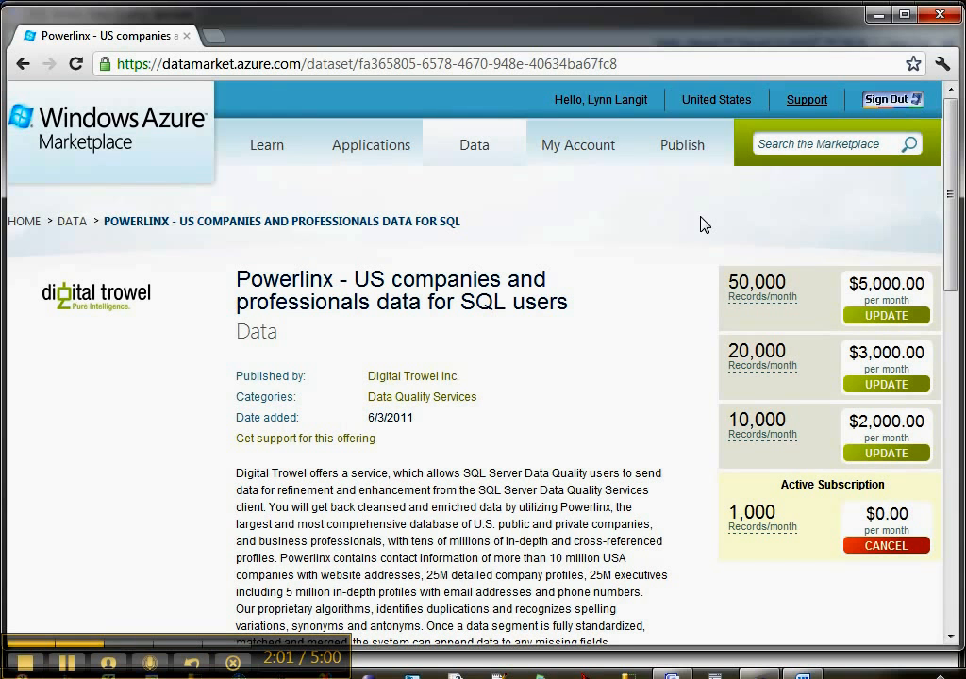
mouse_move(648, 262)
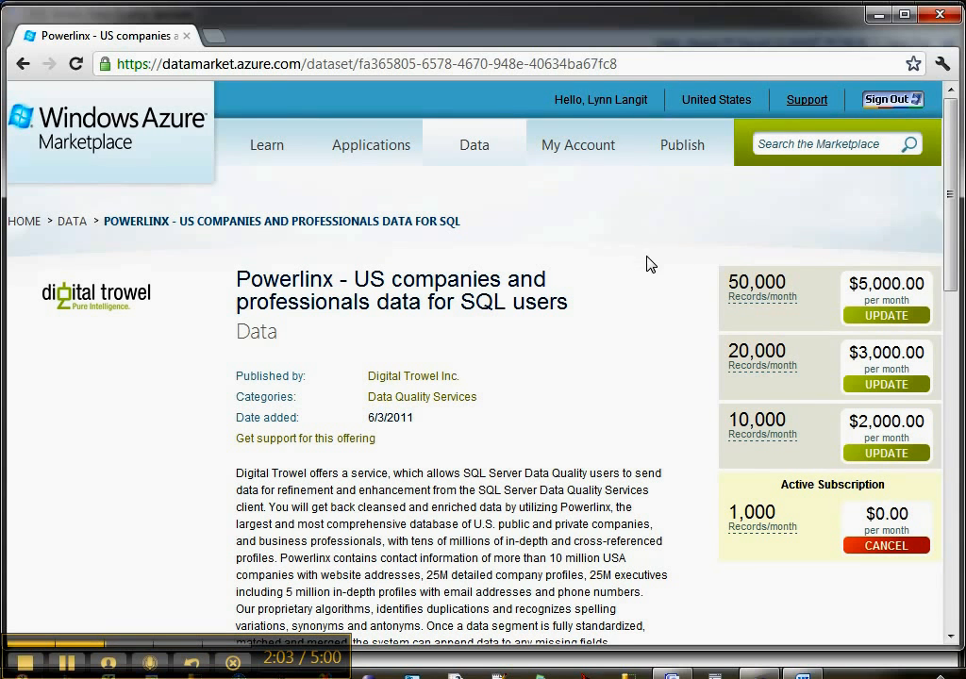
mouse_move(839, 573)
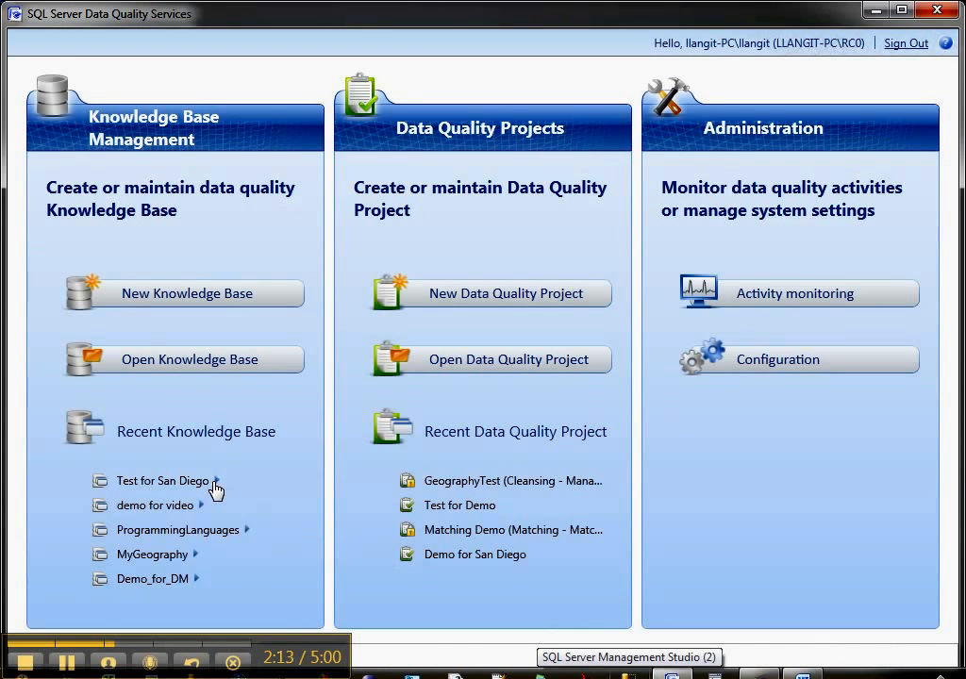
Start Domain Management for Test for San Diego and select the CompanyName domain.
left_click(162, 481)
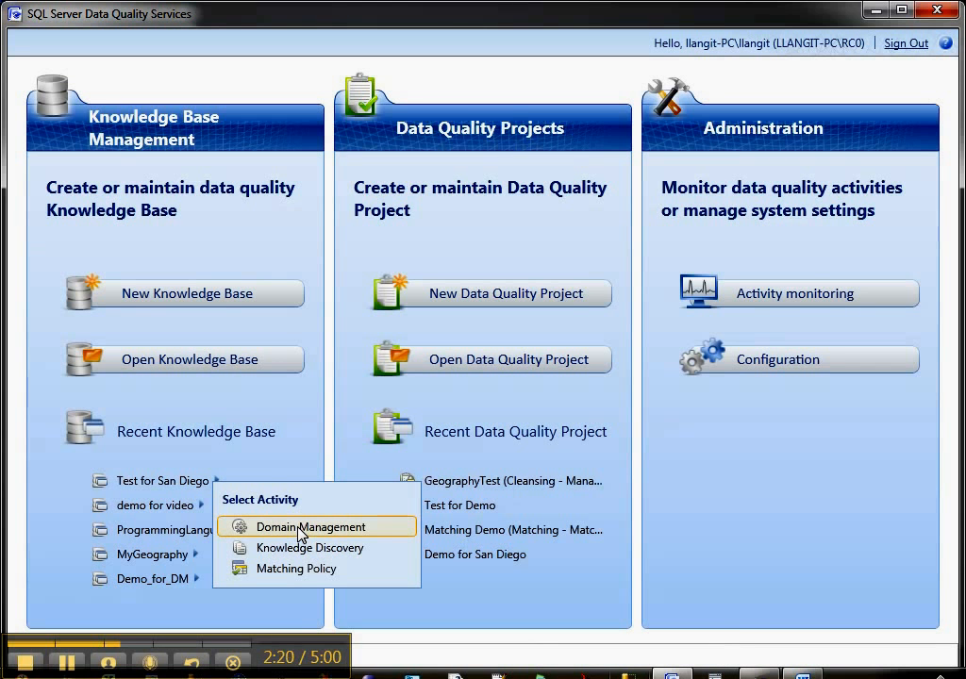
left_click(309, 527)
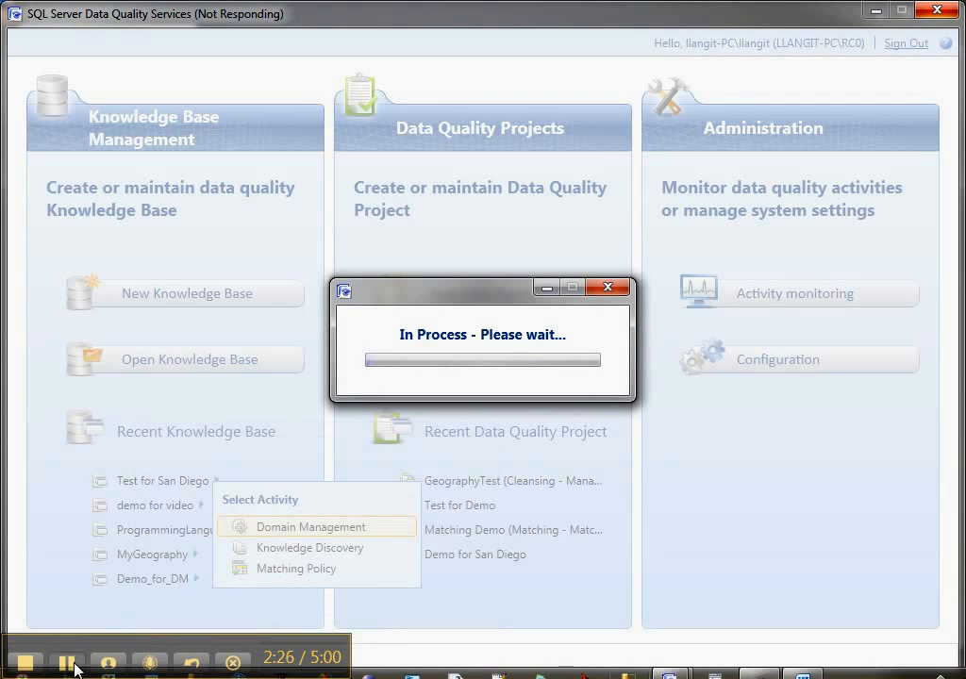
left_click(309, 527)
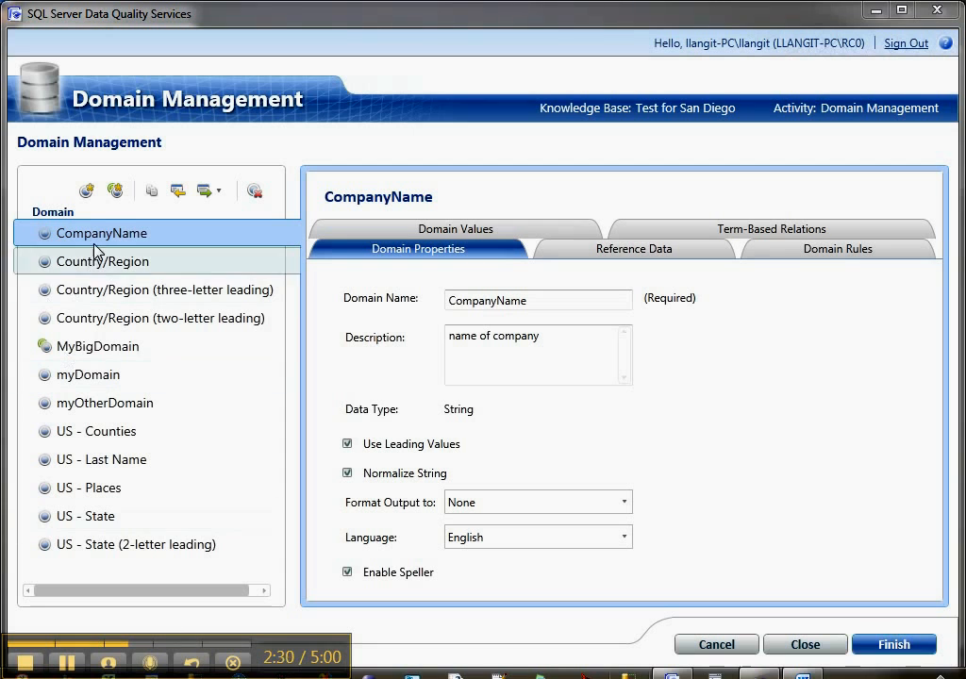
mouse_move(87, 190)
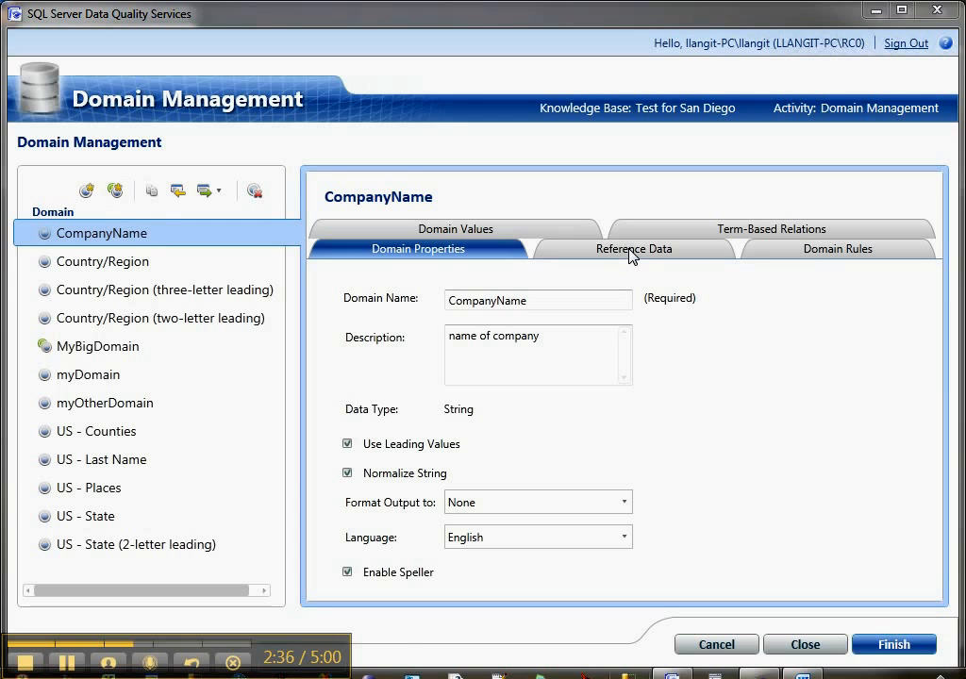
Remove the existing Powerlinx provider from CompanyName's Reference Data and browse for online providers.
left_click(634, 249)
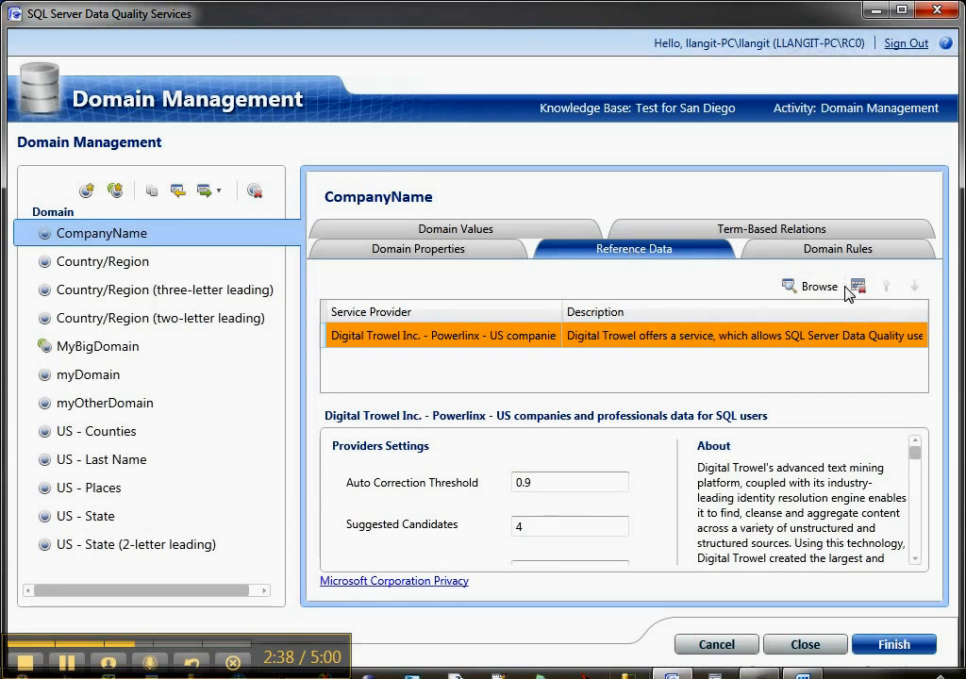
left_click(856, 286)
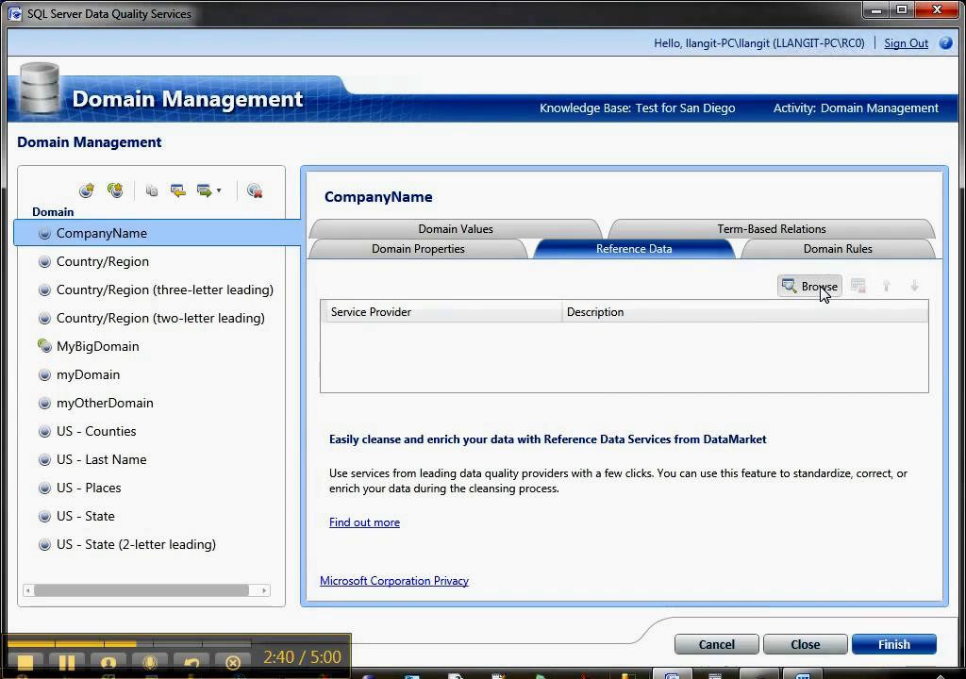
left_click(807, 287)
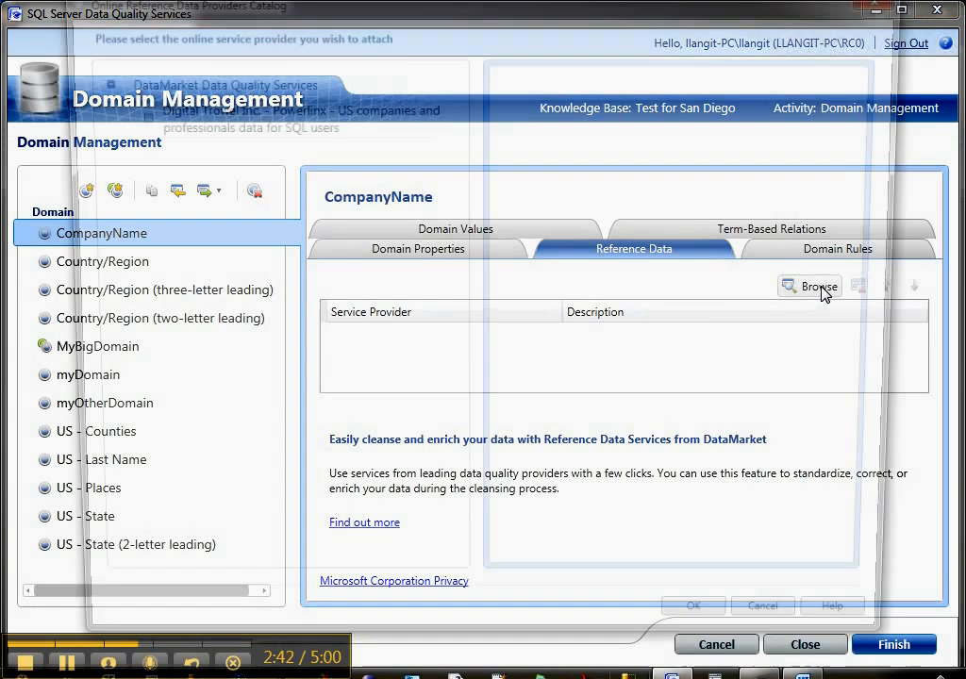
Check the Digital Trowel Powerlinx provider and map its CompanyName schema field to the CompanyName domain.
left_click(807, 287)
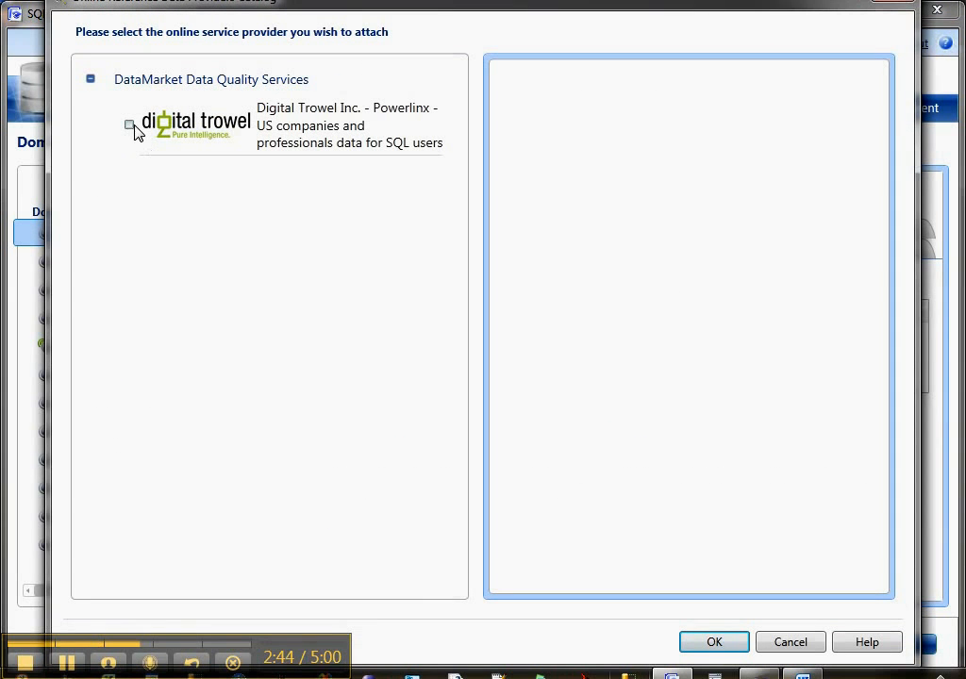
left_click(128, 125)
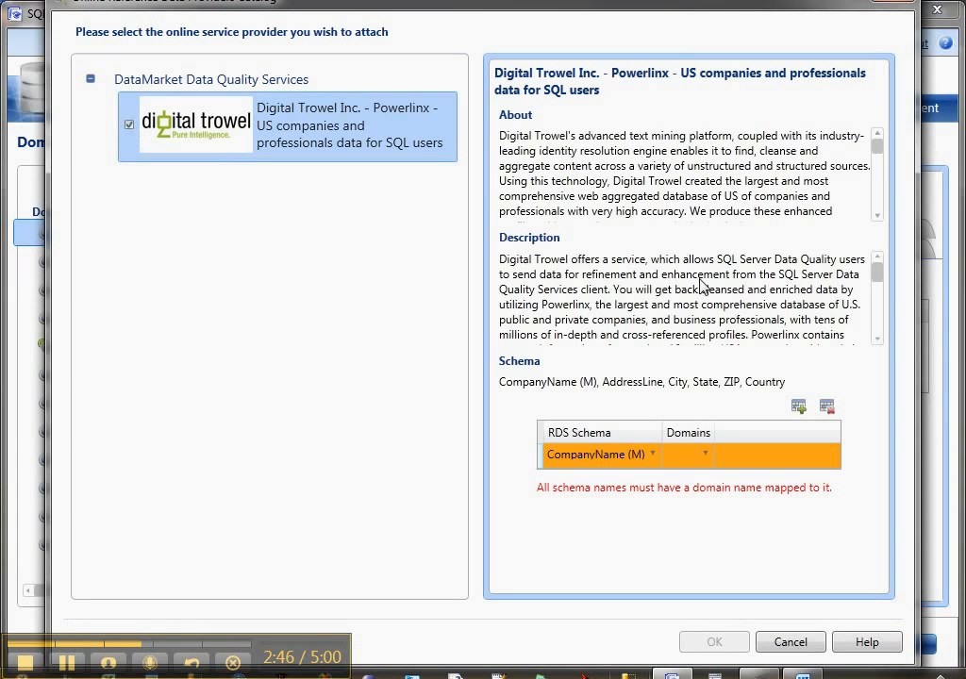
mouse_move(798, 408)
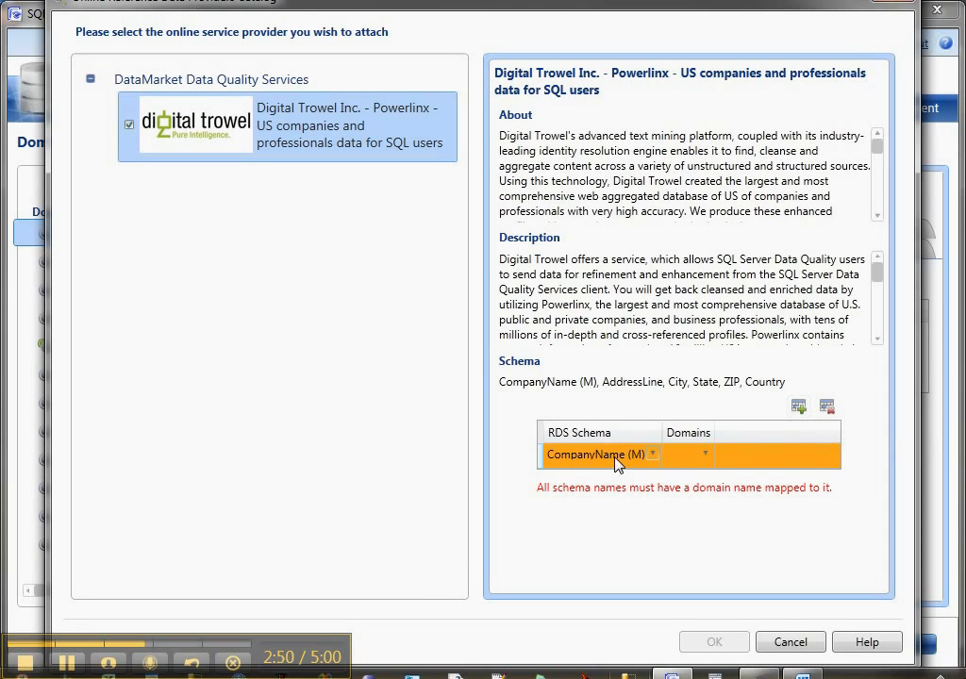
left_click(706, 455)
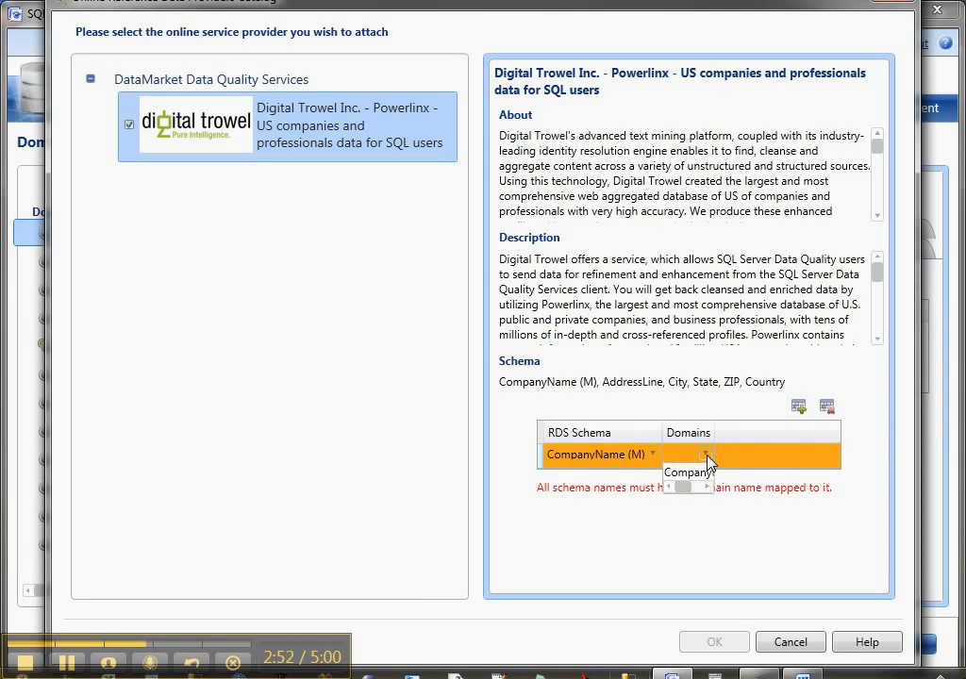
left_click(696, 472)
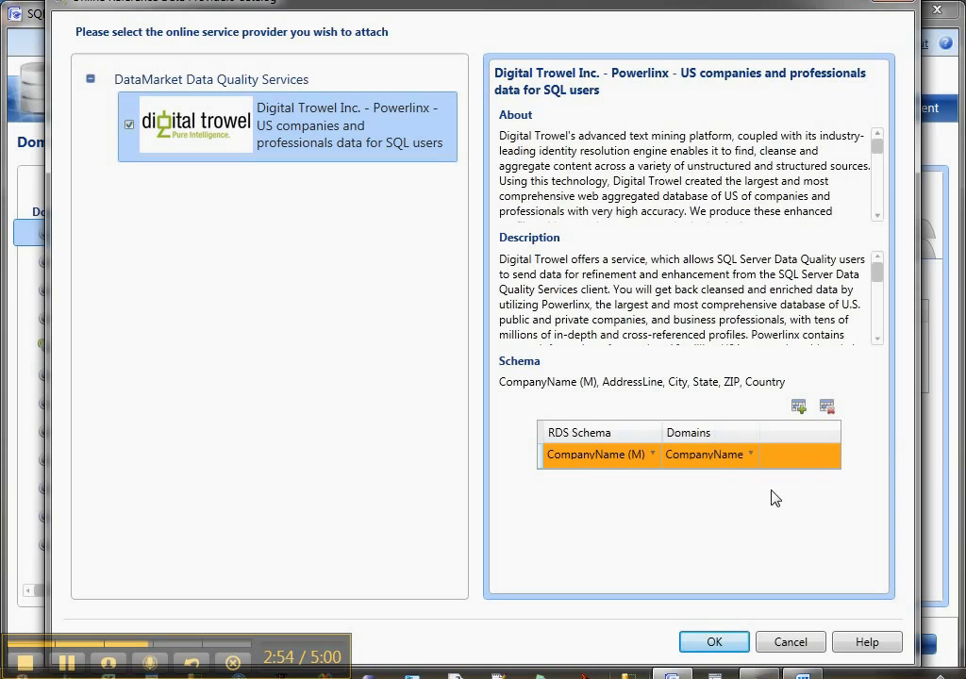
mouse_move(798, 407)
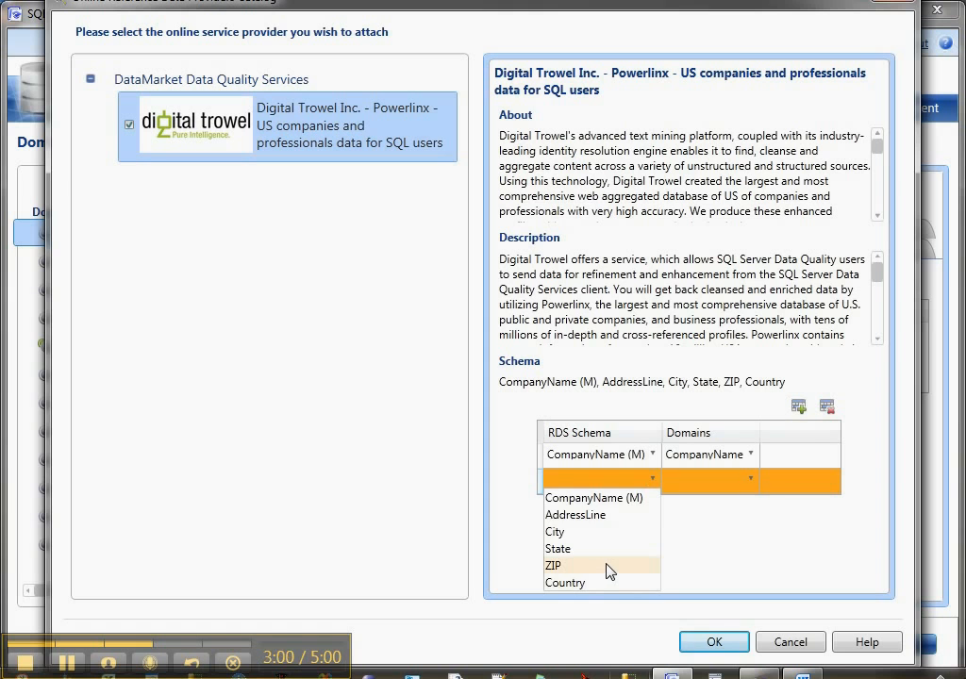
Add then remove an unmapped ZIP schema row and confirm attaching Powerlinx to CompanyName.
left_click(554, 565)
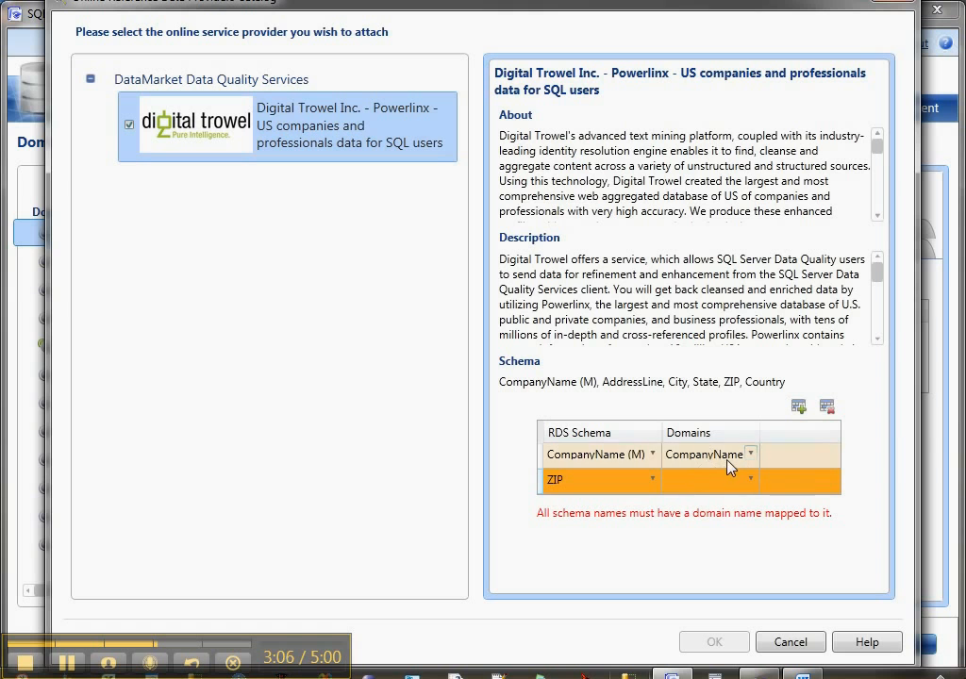
mouse_move(826, 407)
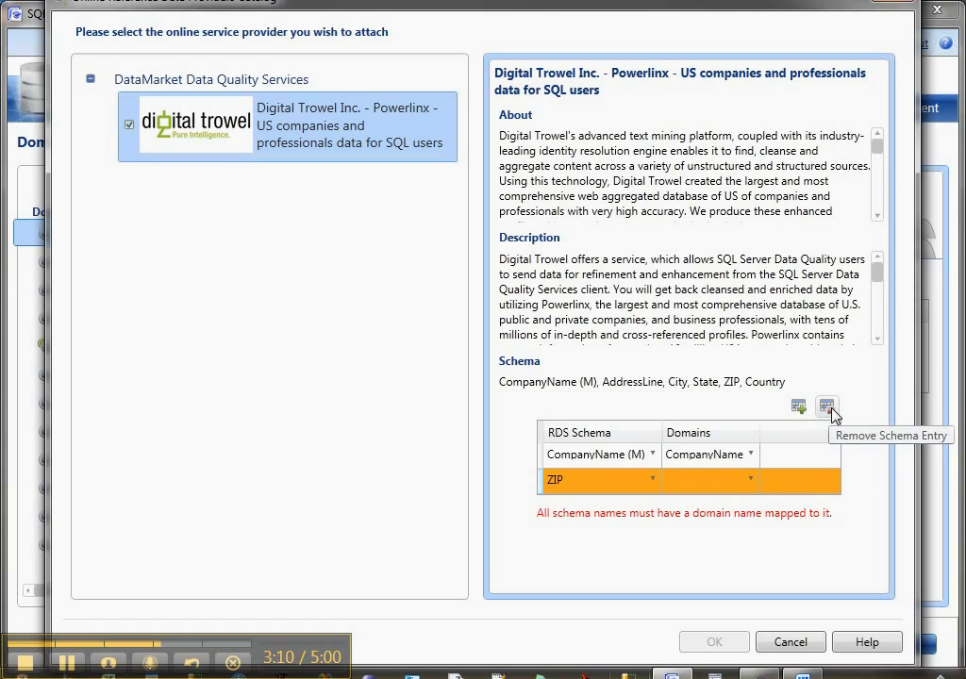
mouse_move(552, 399)
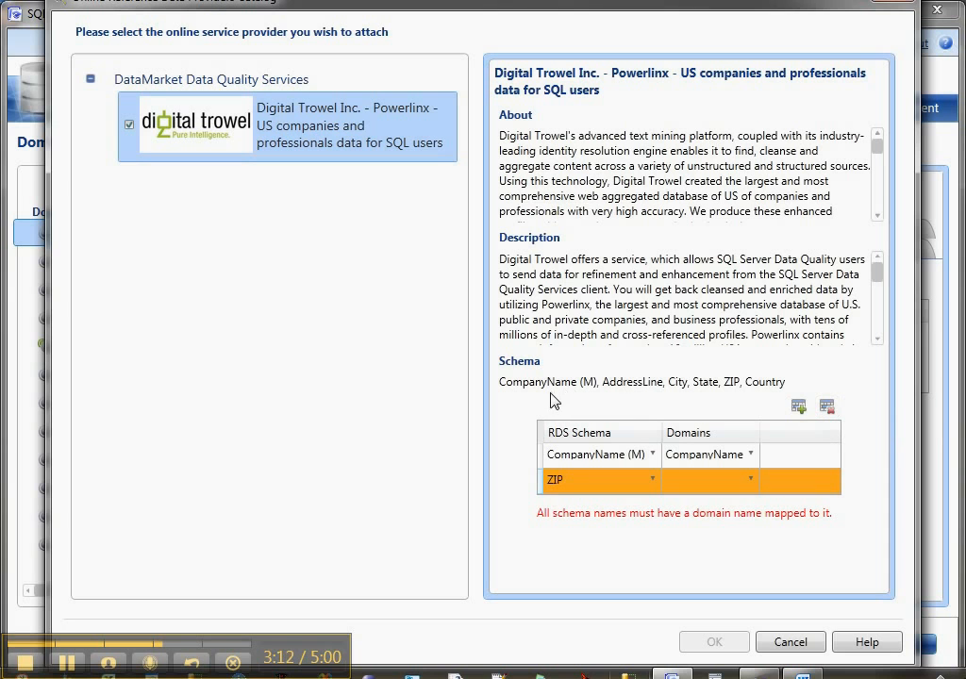
mouse_move(792, 396)
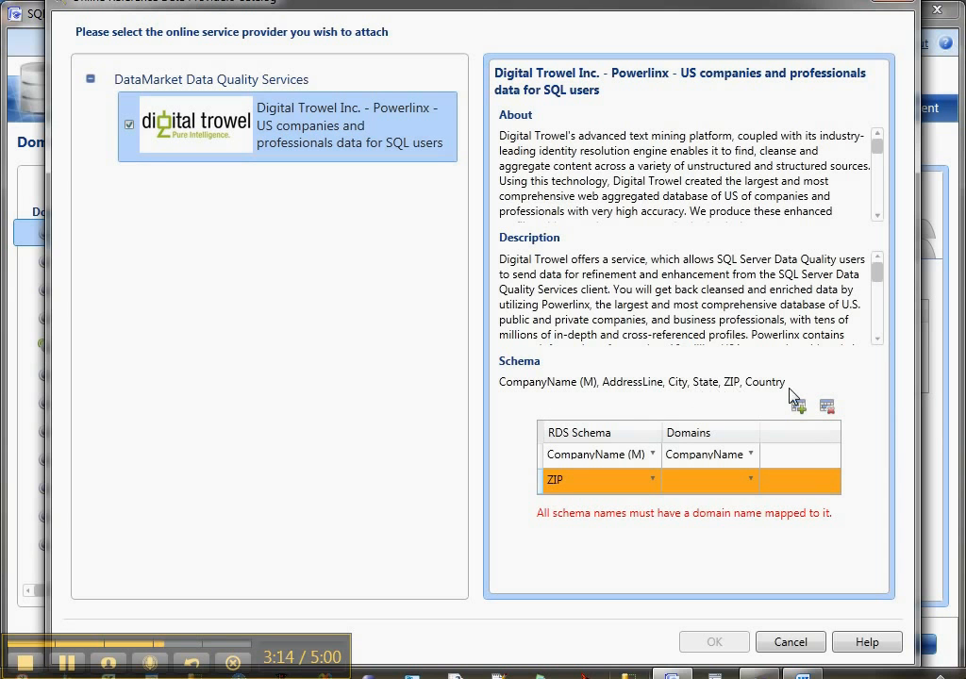
mouse_move(702, 417)
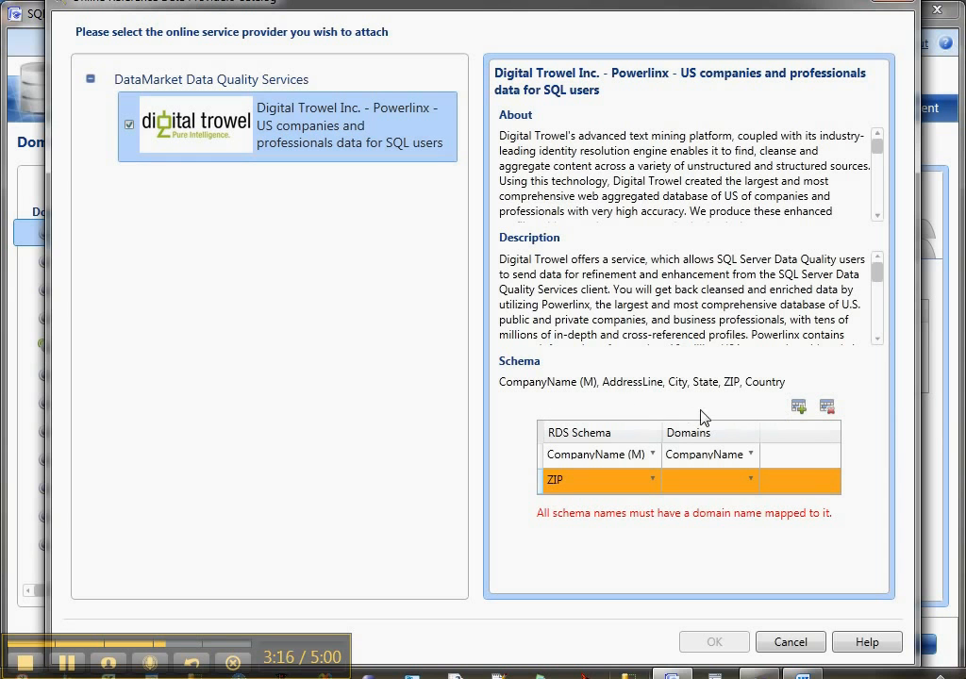
mouse_move(773, 430)
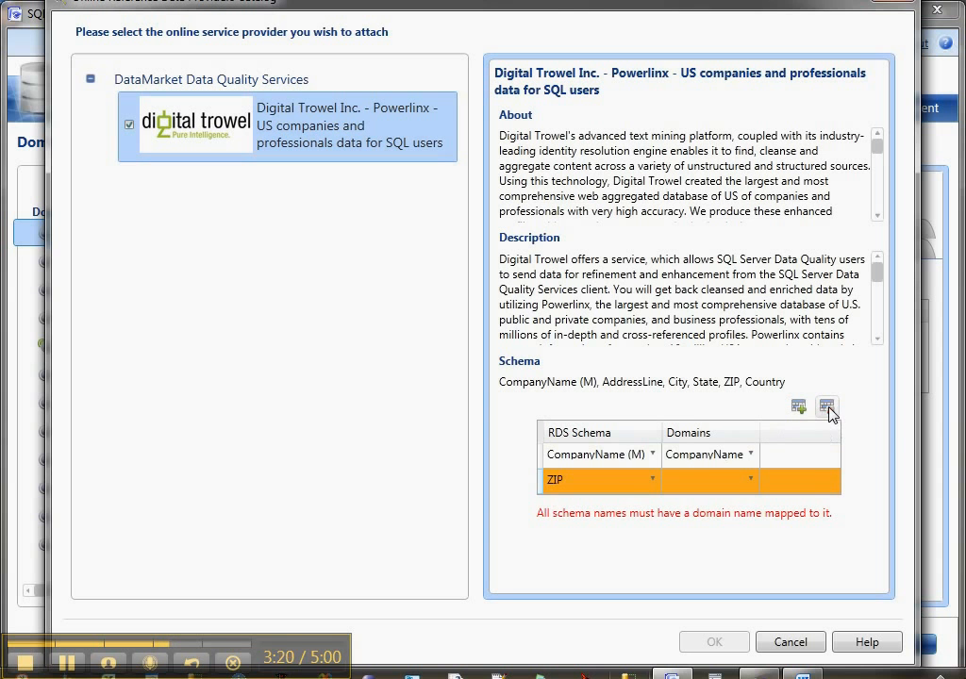
left_click(826, 407)
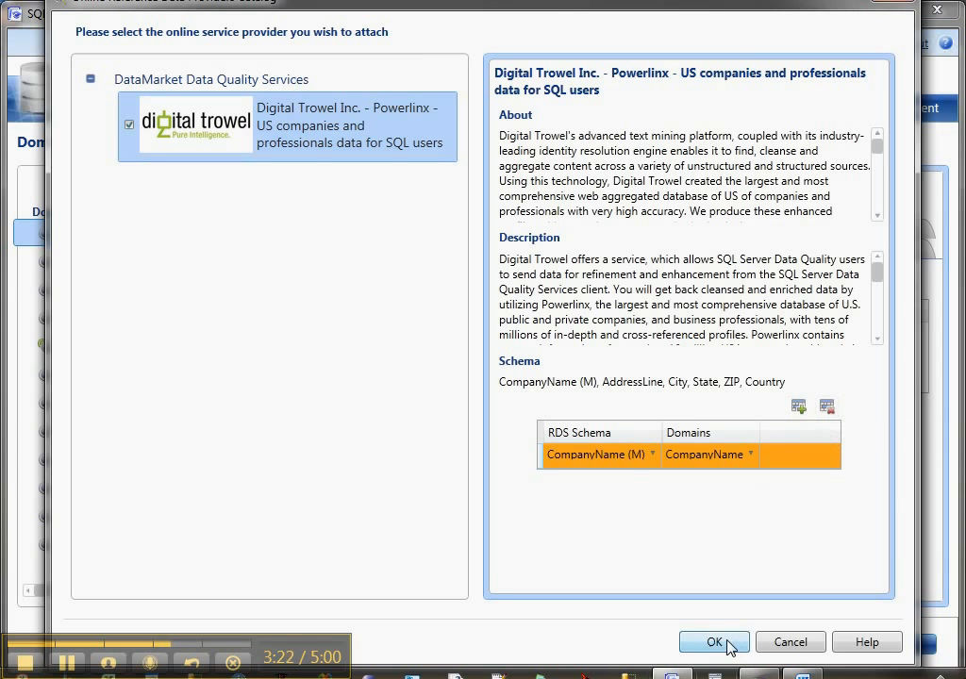
left_click(713, 641)
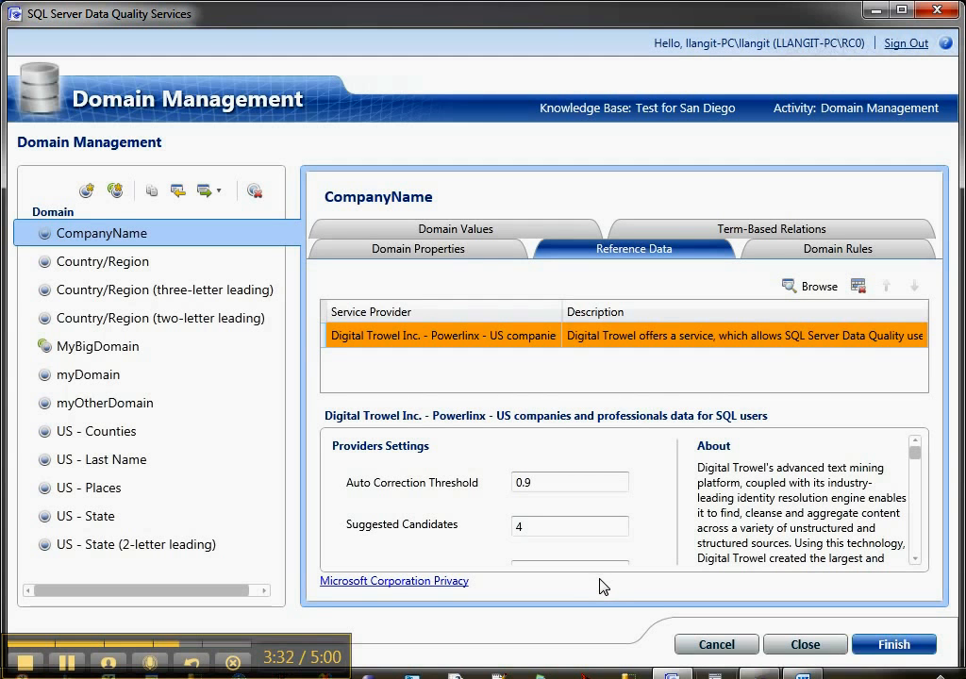
mouse_move(596, 585)
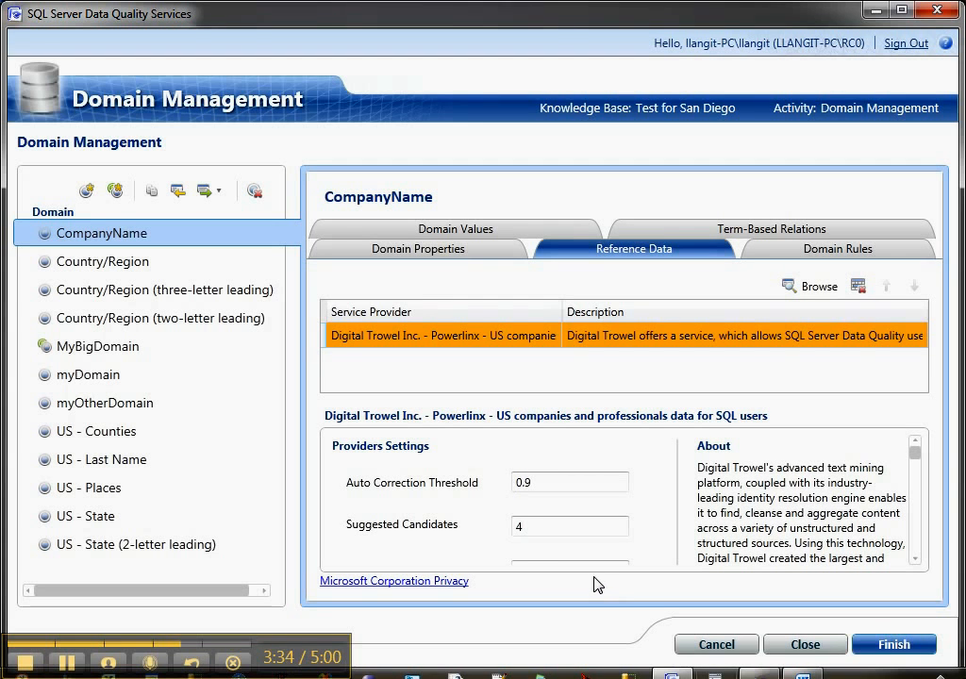
mouse_move(701, 415)
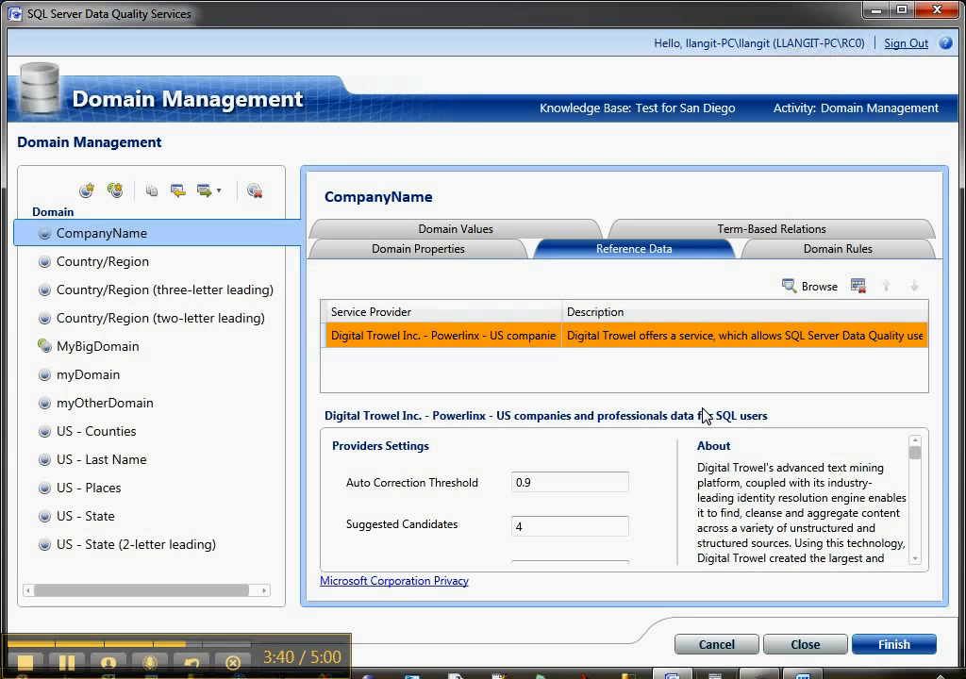
mouse_move(707, 411)
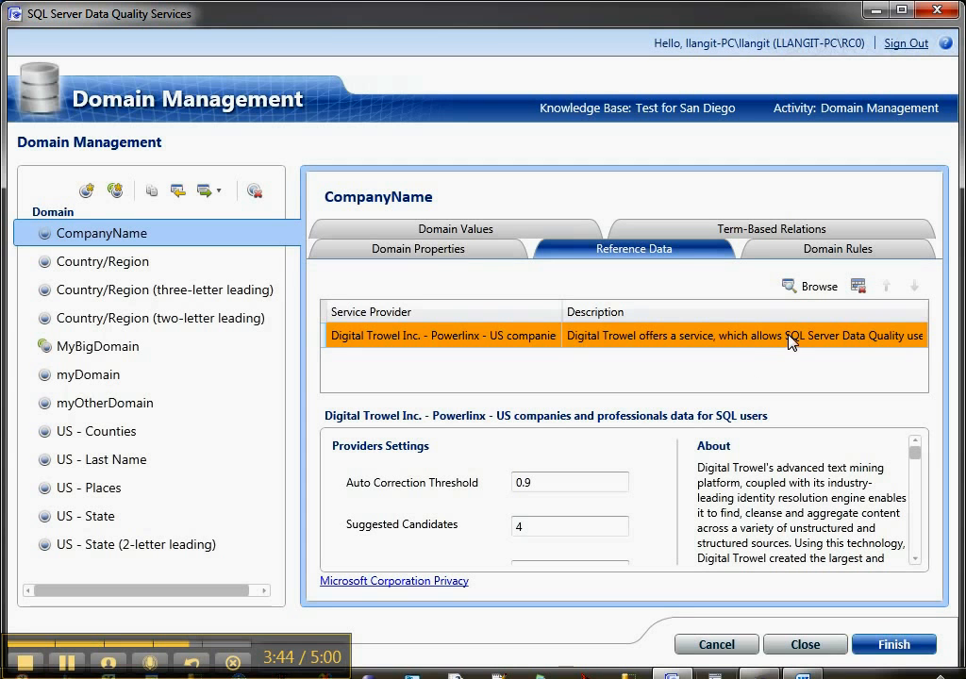
mouse_move(820, 287)
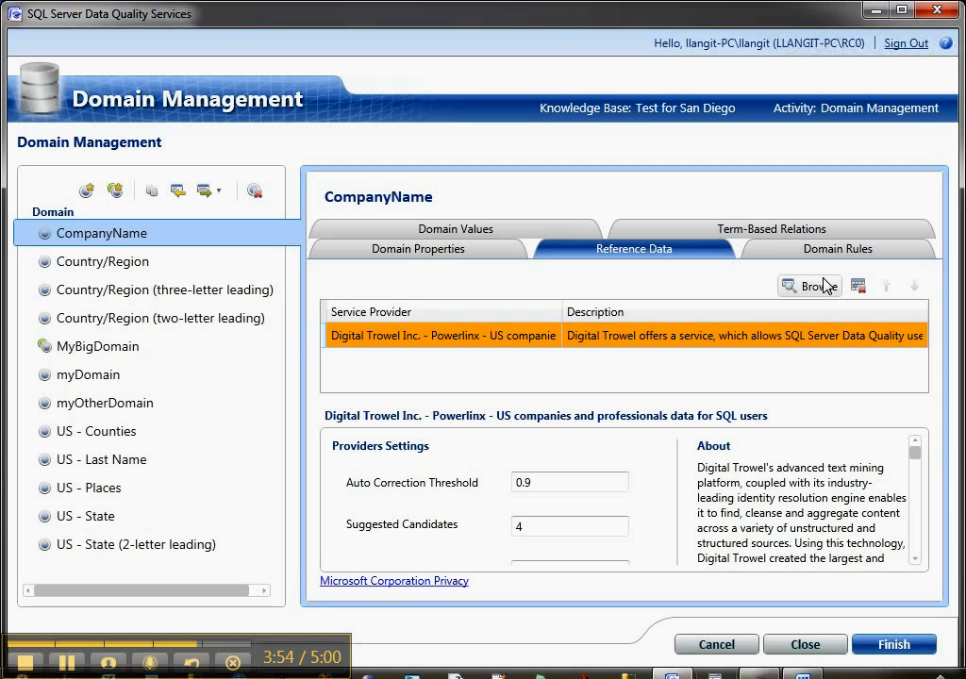
mouse_move(817, 302)
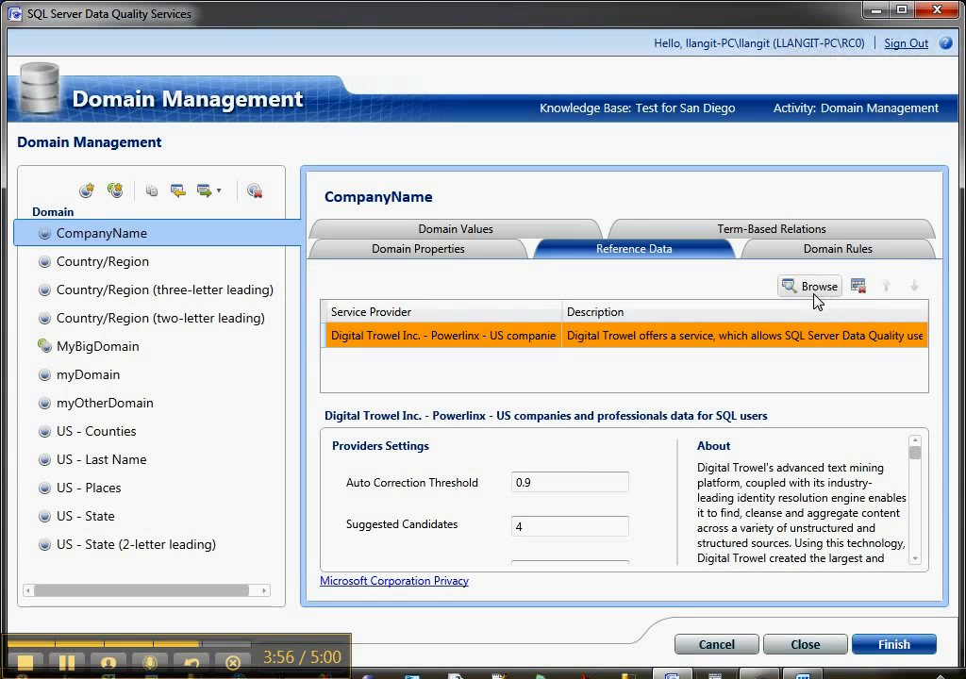